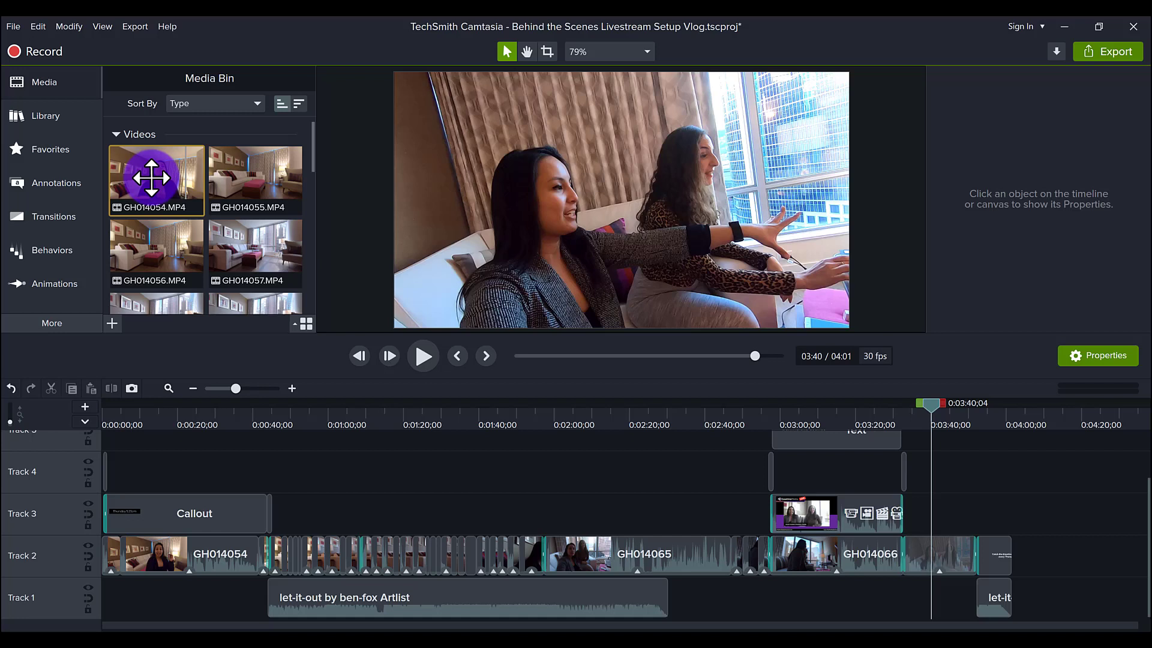
pyautogui.moveTo(269, 182)
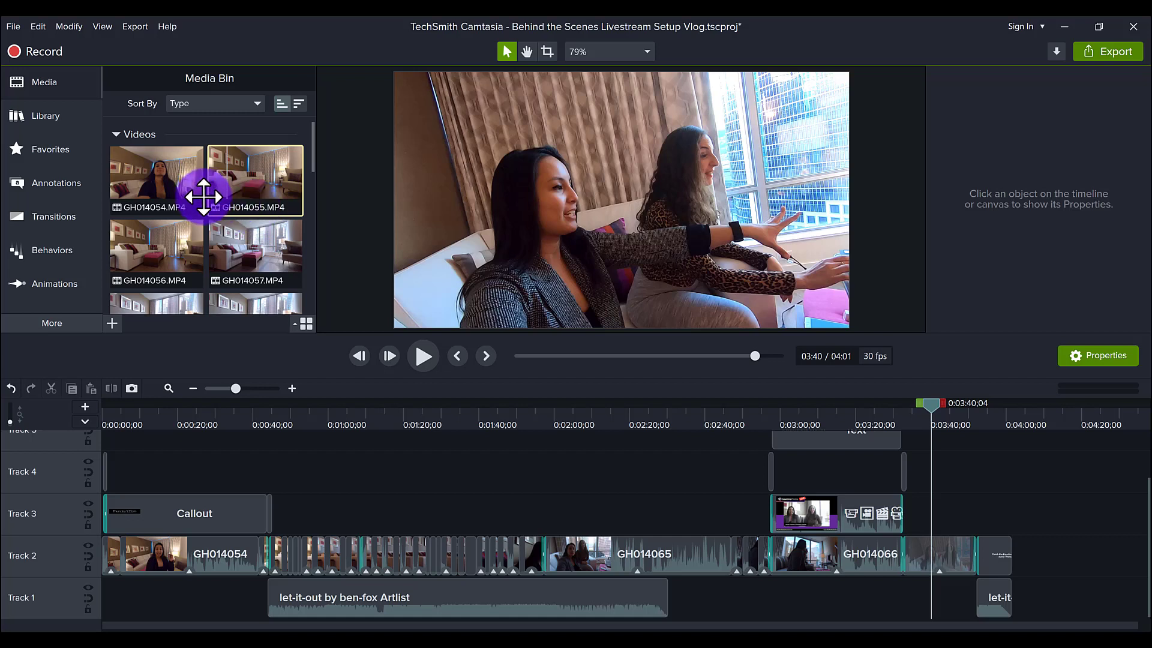
pyautogui.moveTo(156, 180)
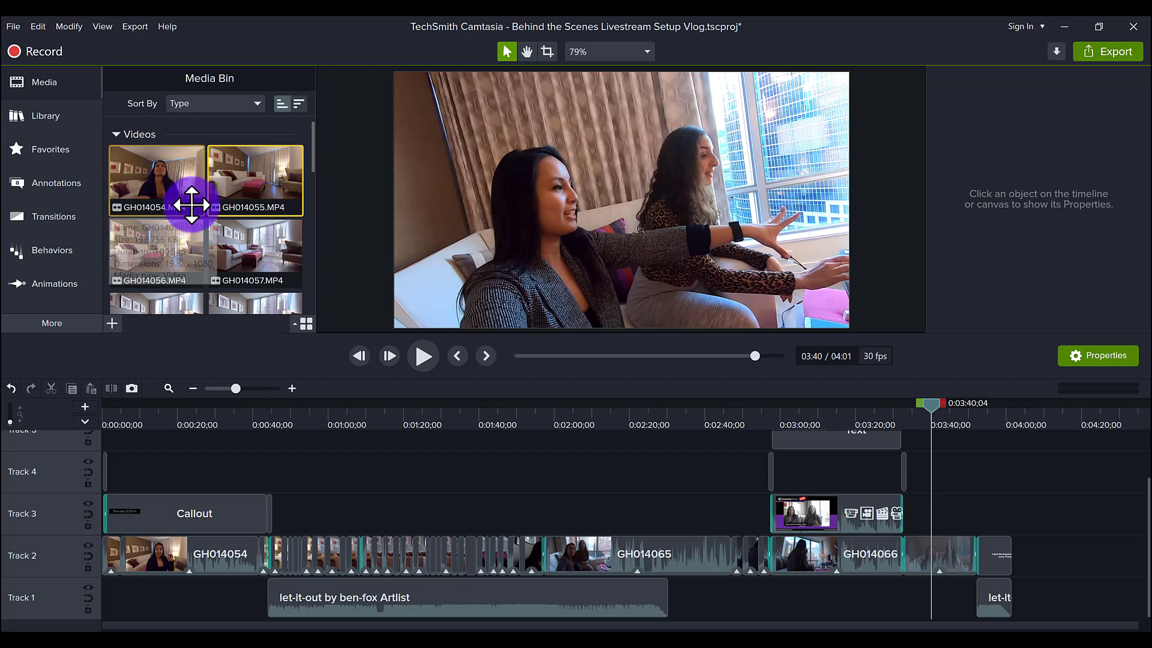
pyautogui.moveTo(156, 234)
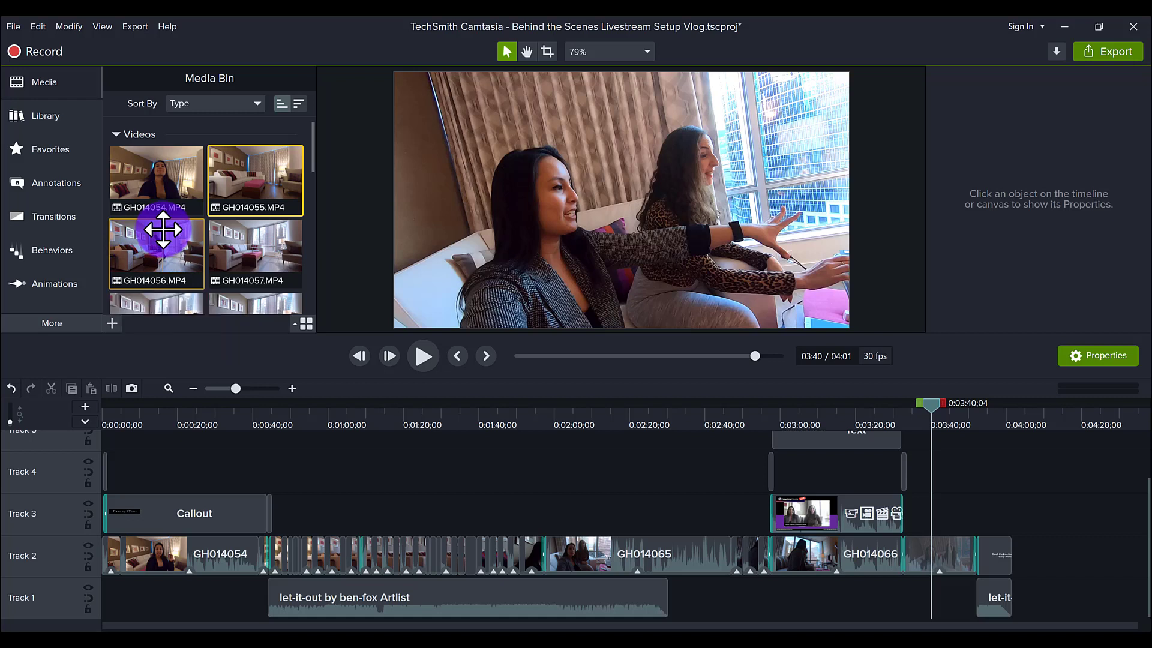
pyautogui.moveTo(254, 241)
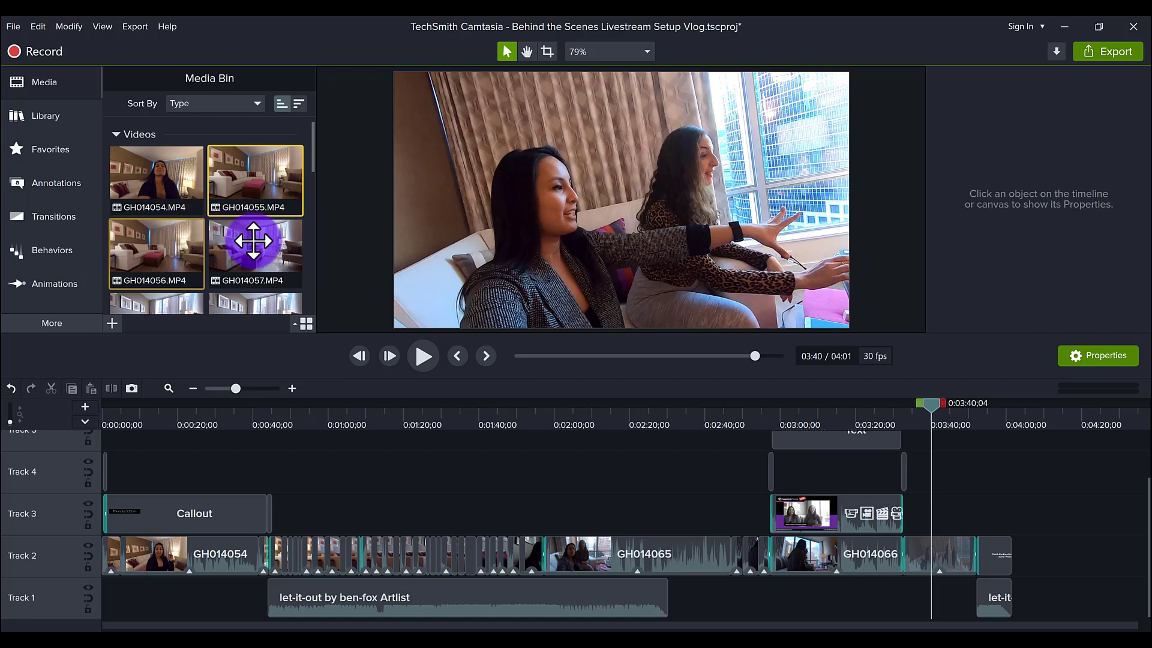
pyautogui.moveTo(255, 246)
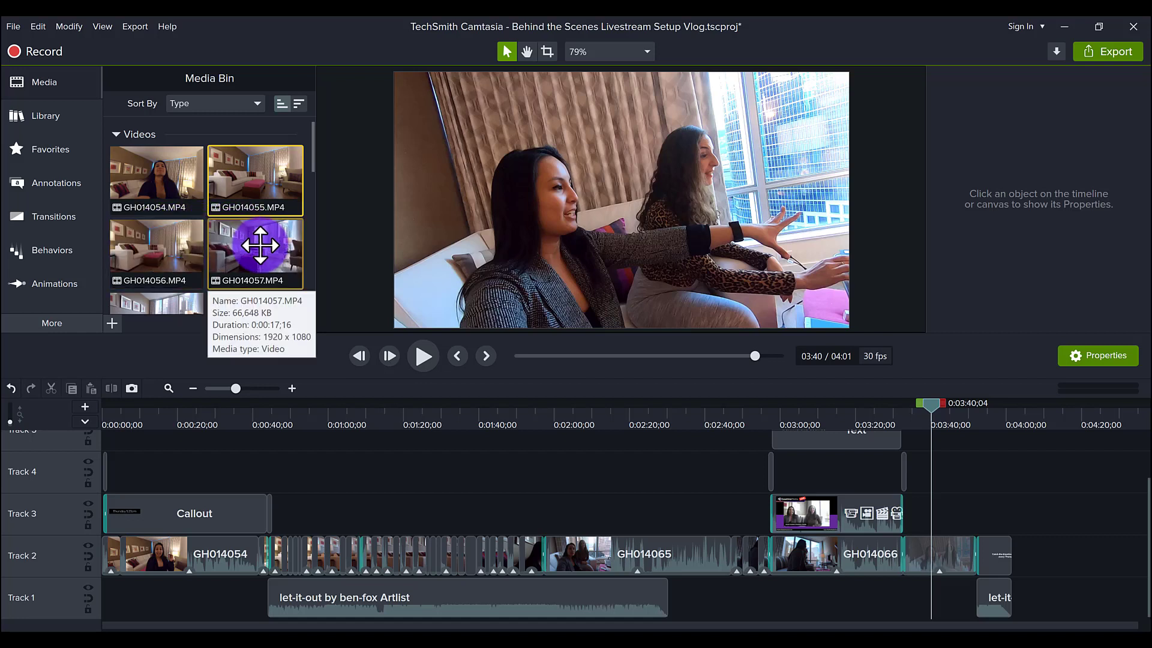
pyautogui.moveTo(156, 253)
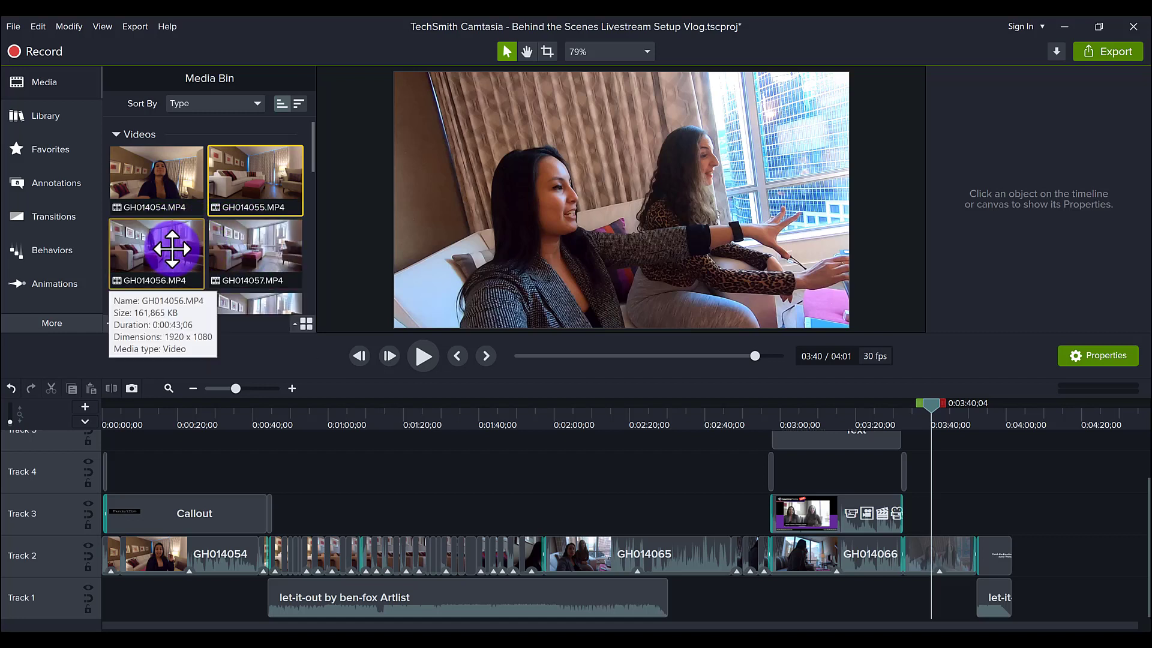
pyautogui.moveTo(254, 253)
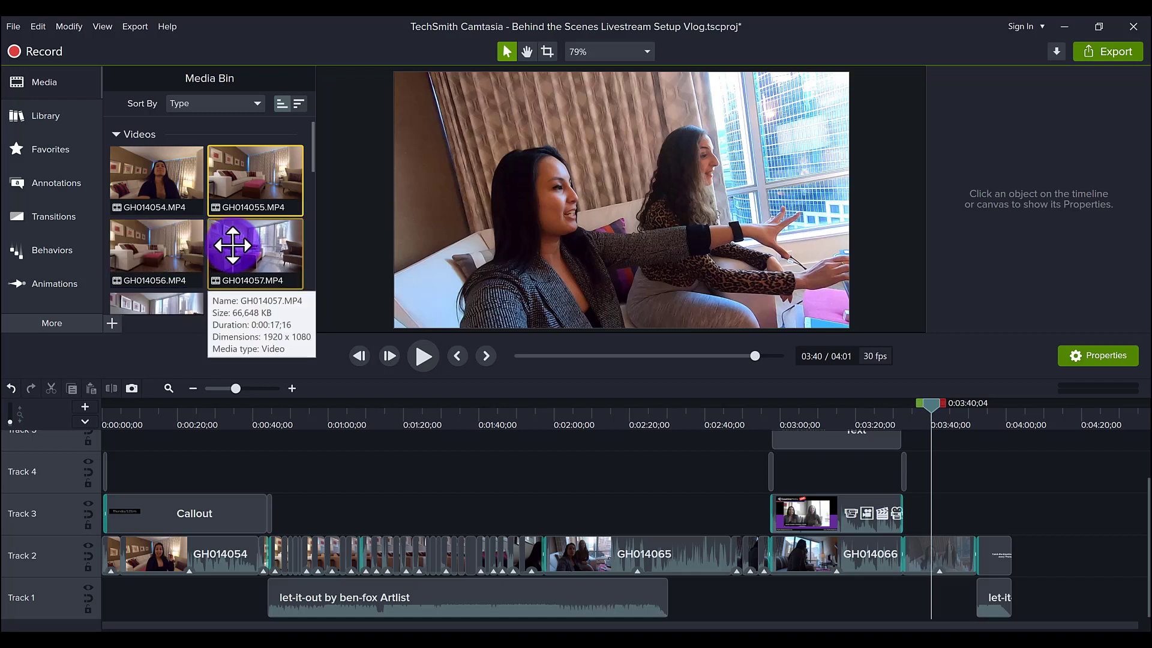
pyautogui.moveTo(156, 253)
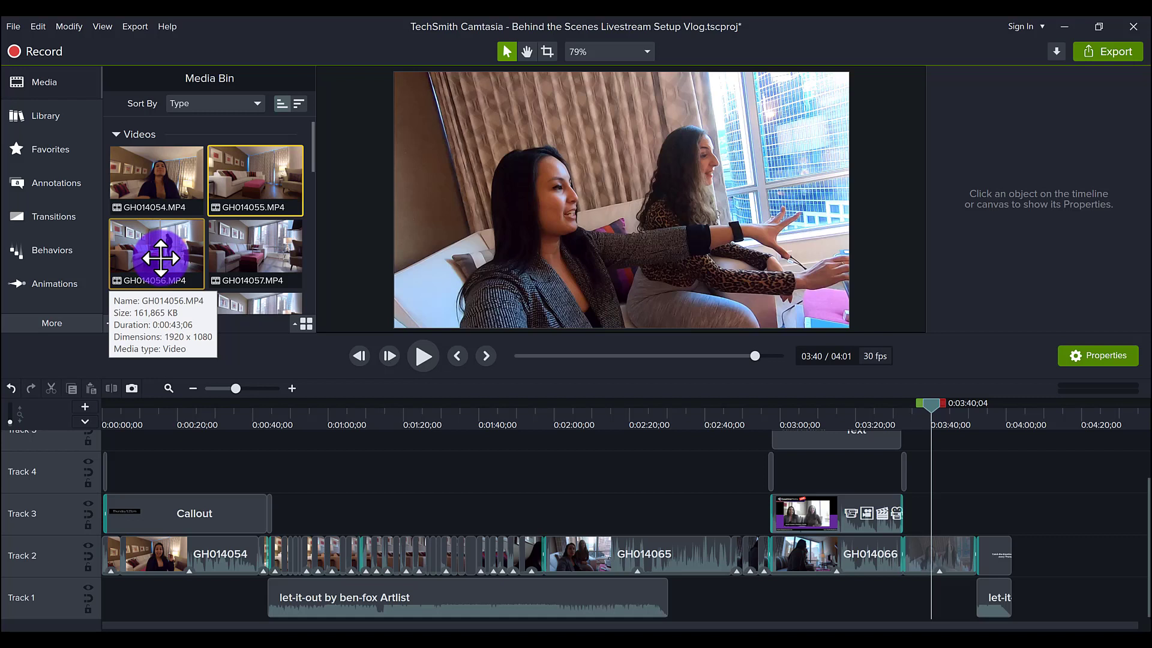
pyautogui.moveTo(155, 183)
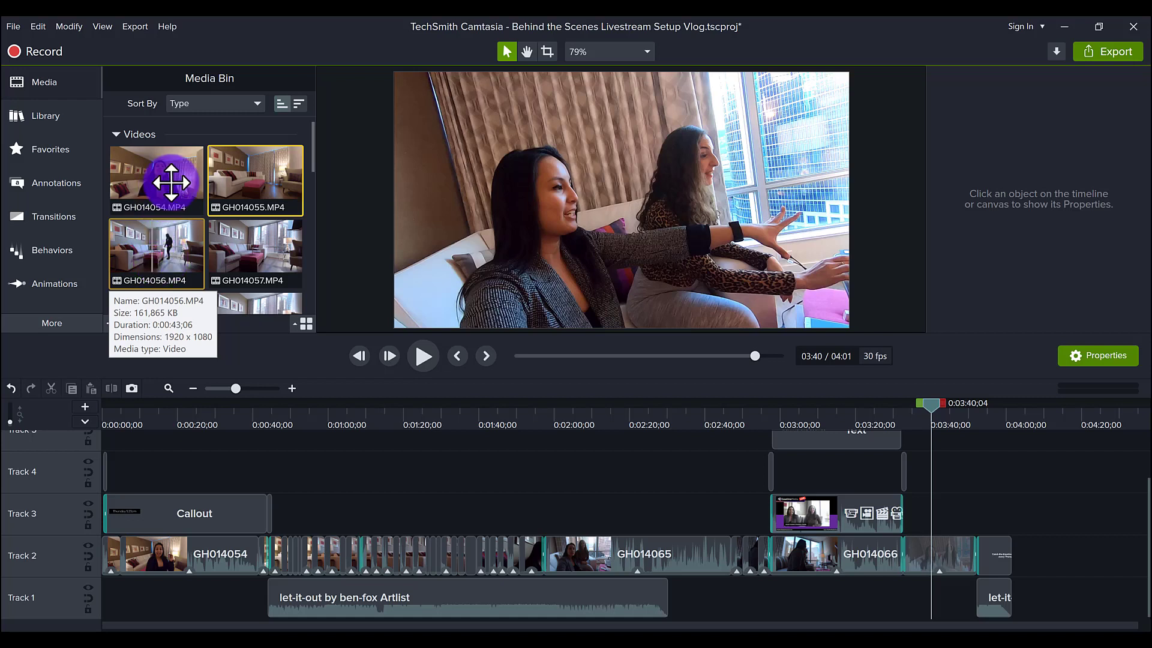
pyautogui.moveTo(254, 245)
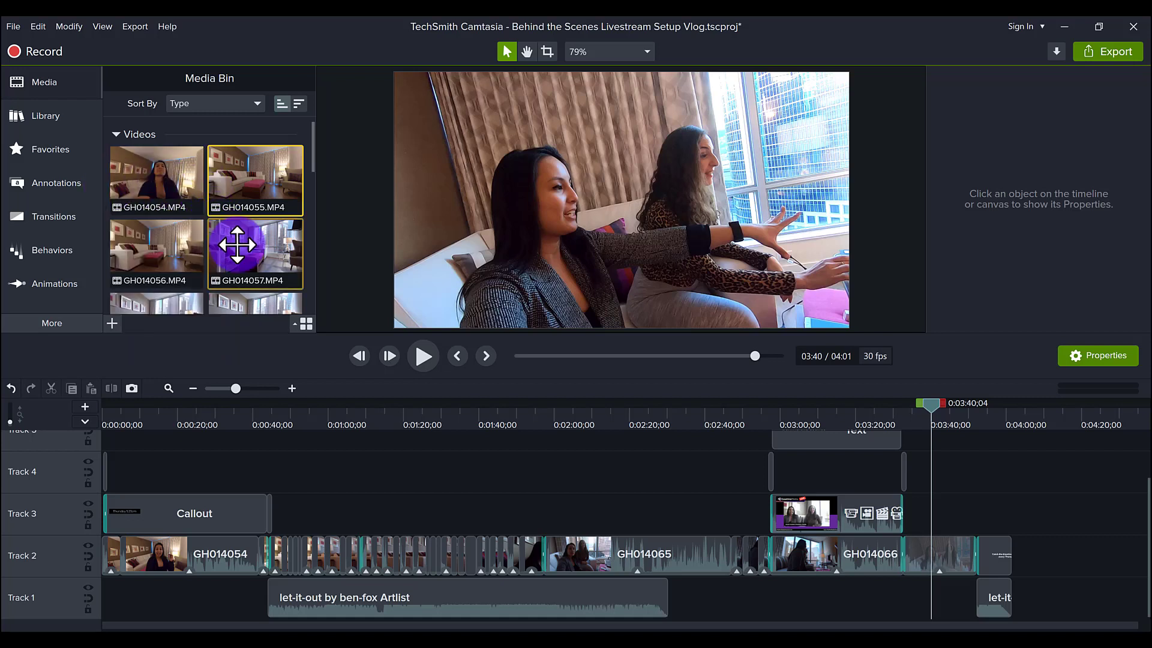
pyautogui.moveTo(156, 251)
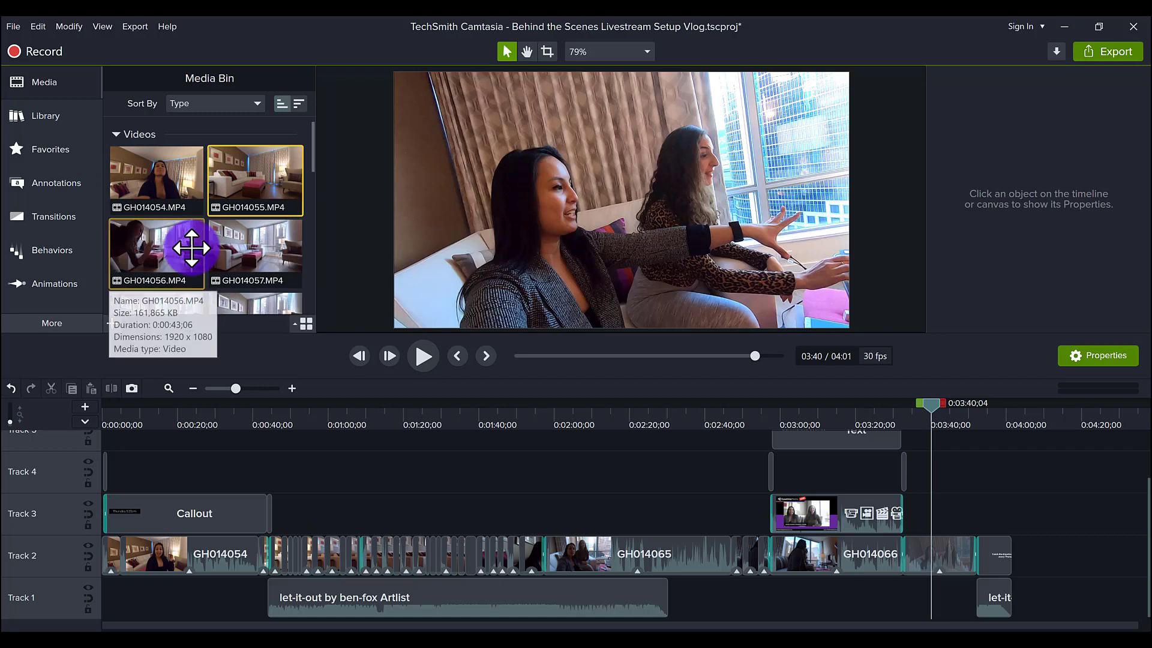
pyautogui.moveTo(206, 221)
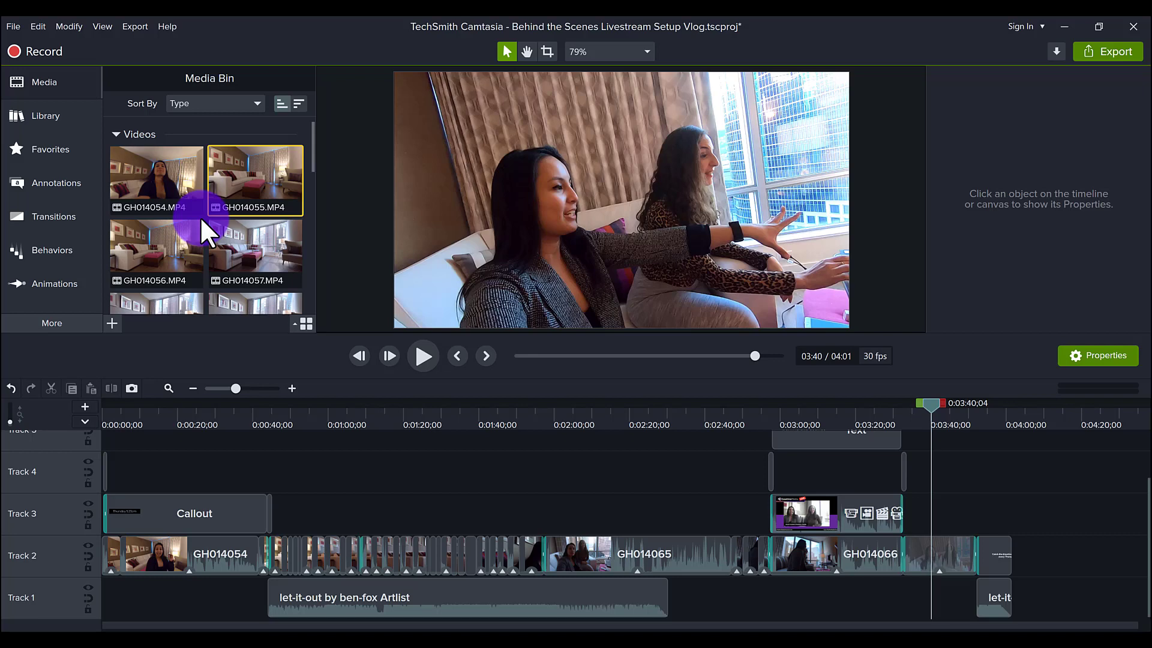
pyautogui.moveTo(187, 224)
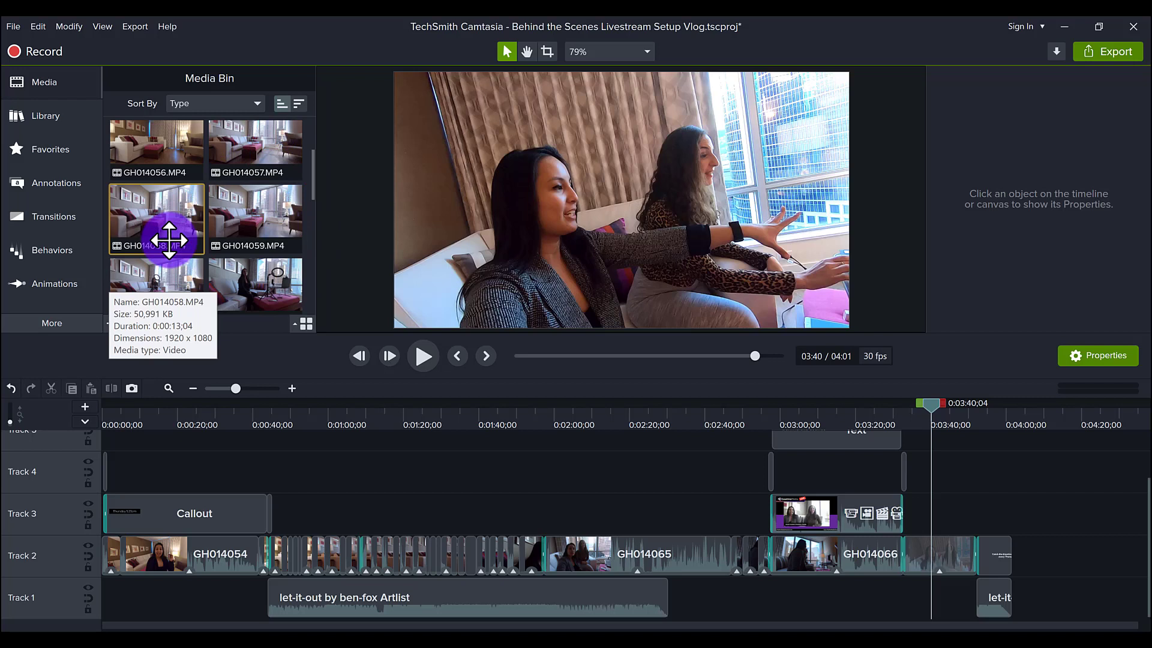
# - Scroll through the timeline to the end of the vlog and scrub the playhead back slightly
pyautogui.scroll(3)
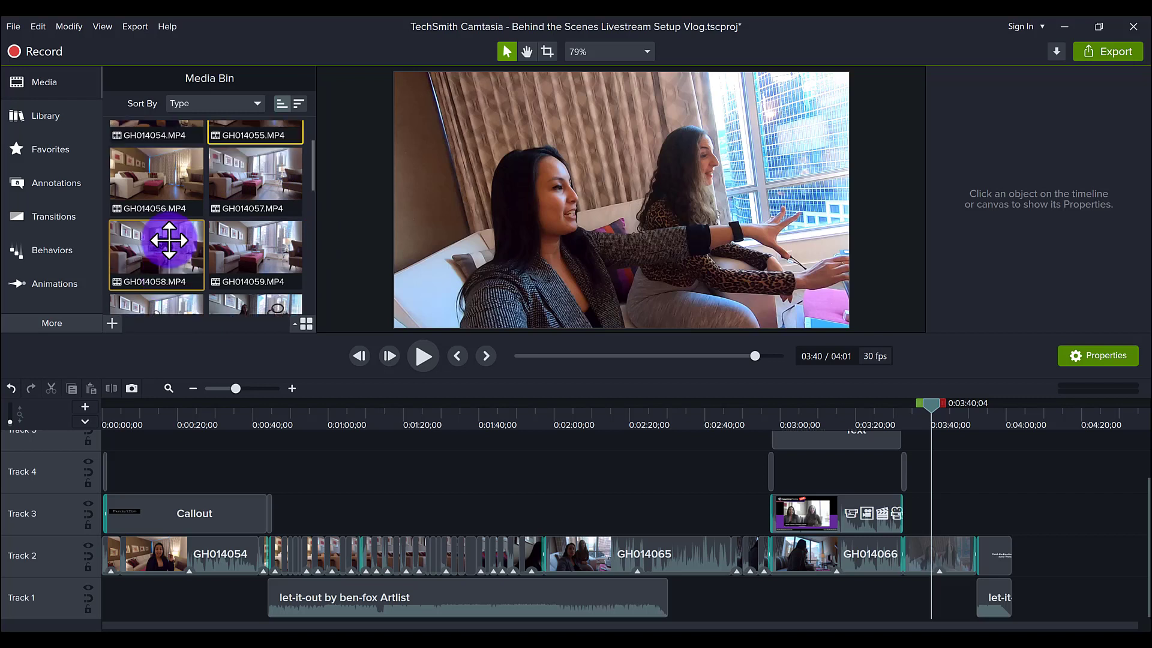
pyautogui.moveTo(156, 253)
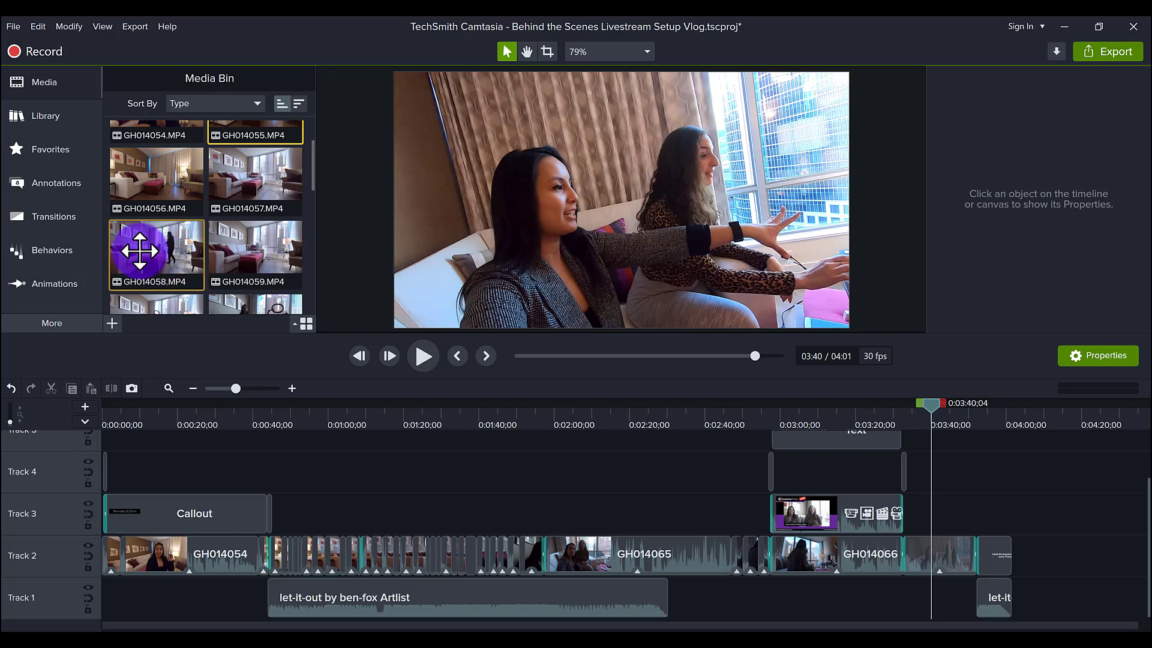
pyautogui.moveTo(155, 251)
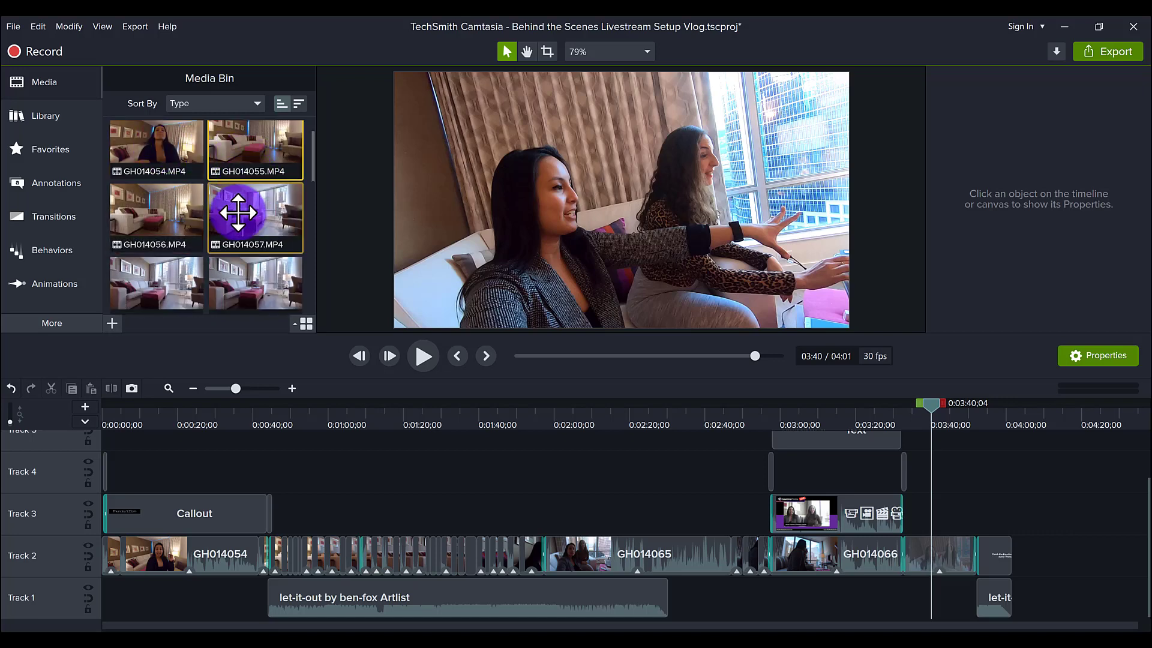
pyautogui.scroll(-3)
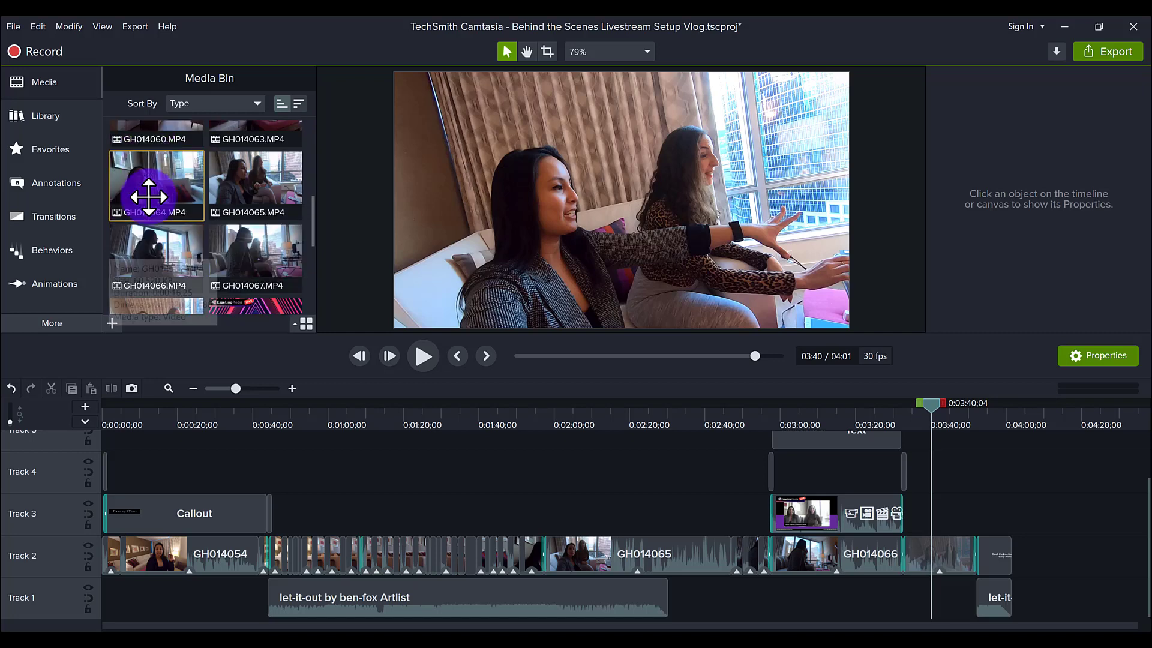
pyautogui.scroll(-3)
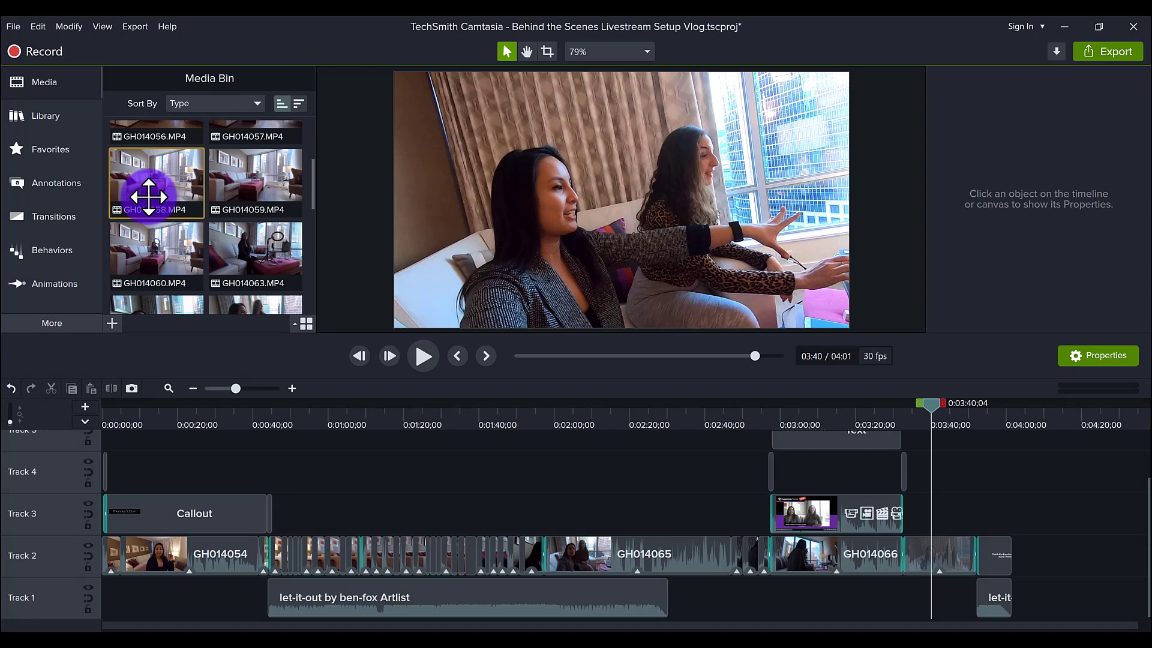
pyautogui.scroll(3)
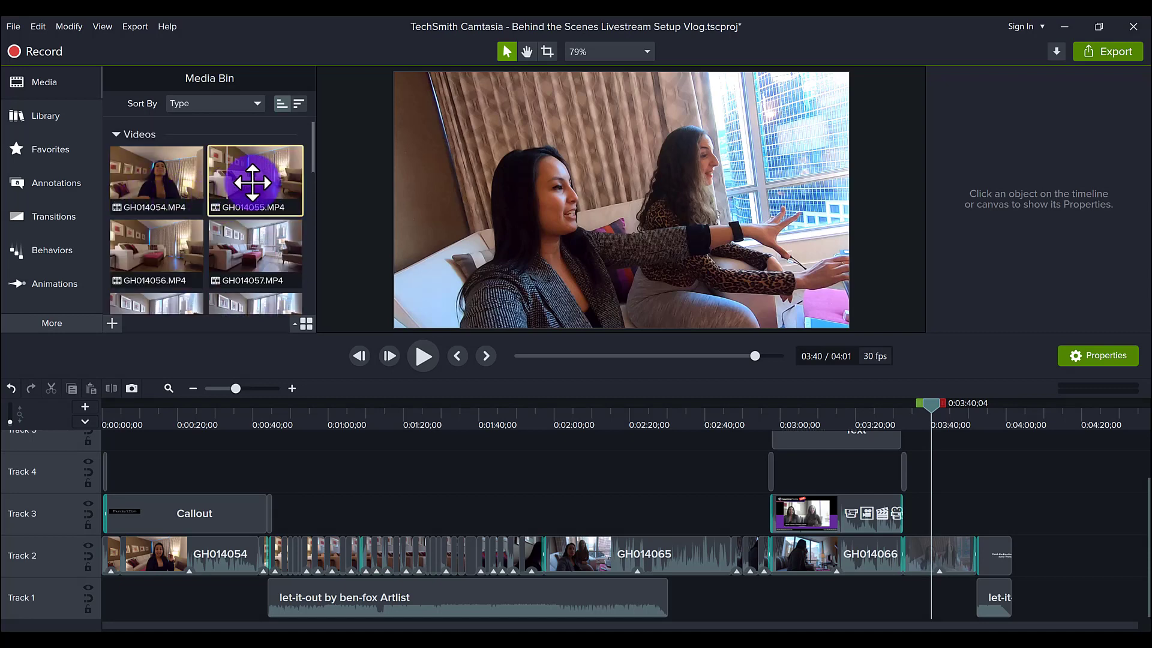
pyautogui.moveTo(254, 181)
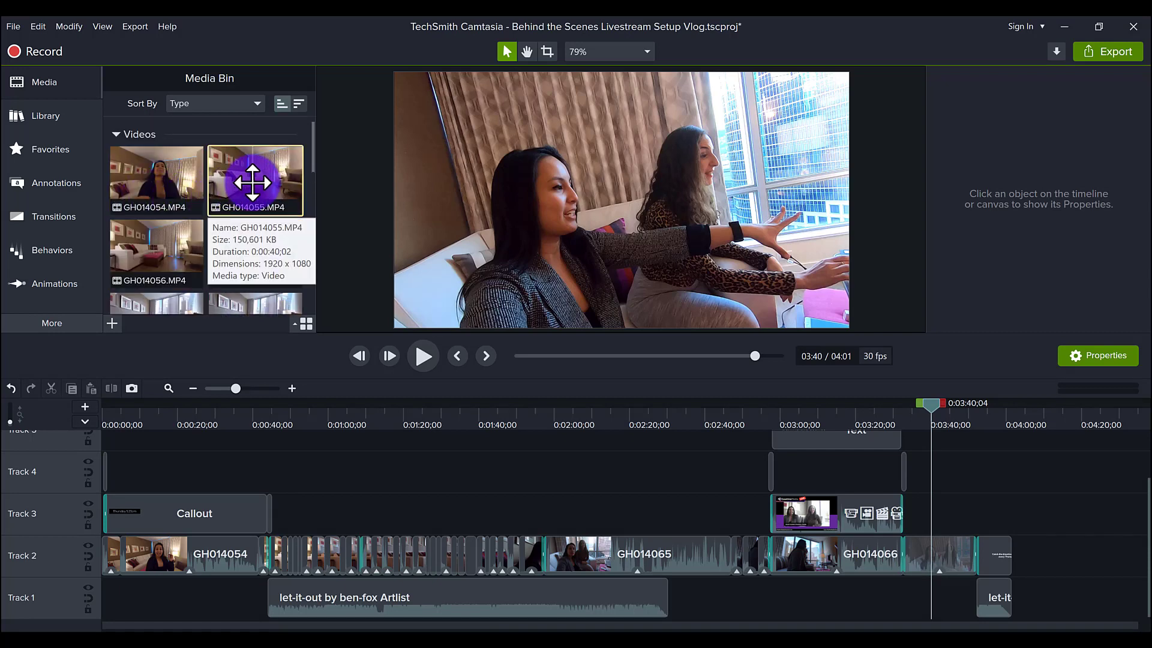
pyautogui.moveTo(156, 249)
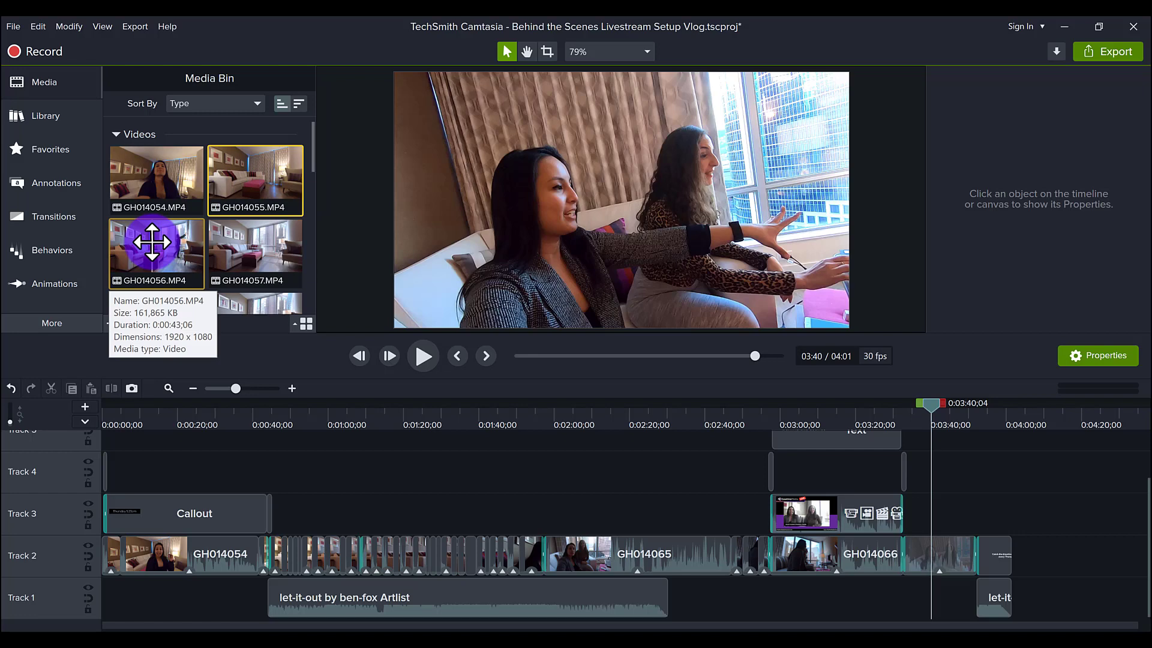
pyautogui.moveTo(254, 196)
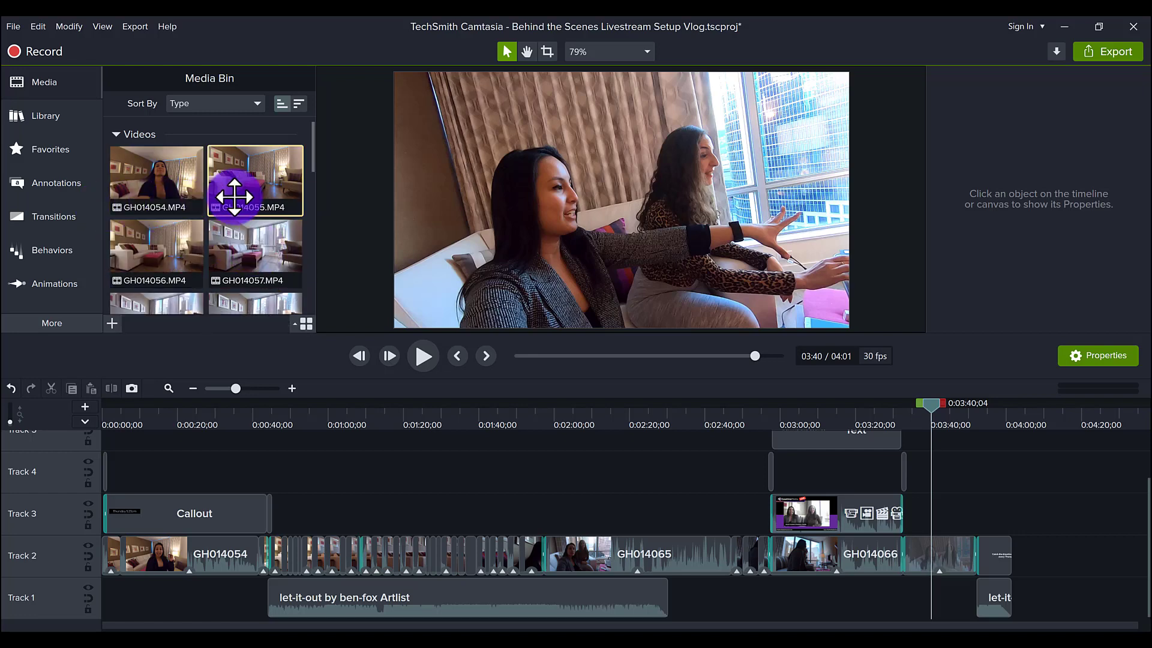
pyautogui.scroll(-3)
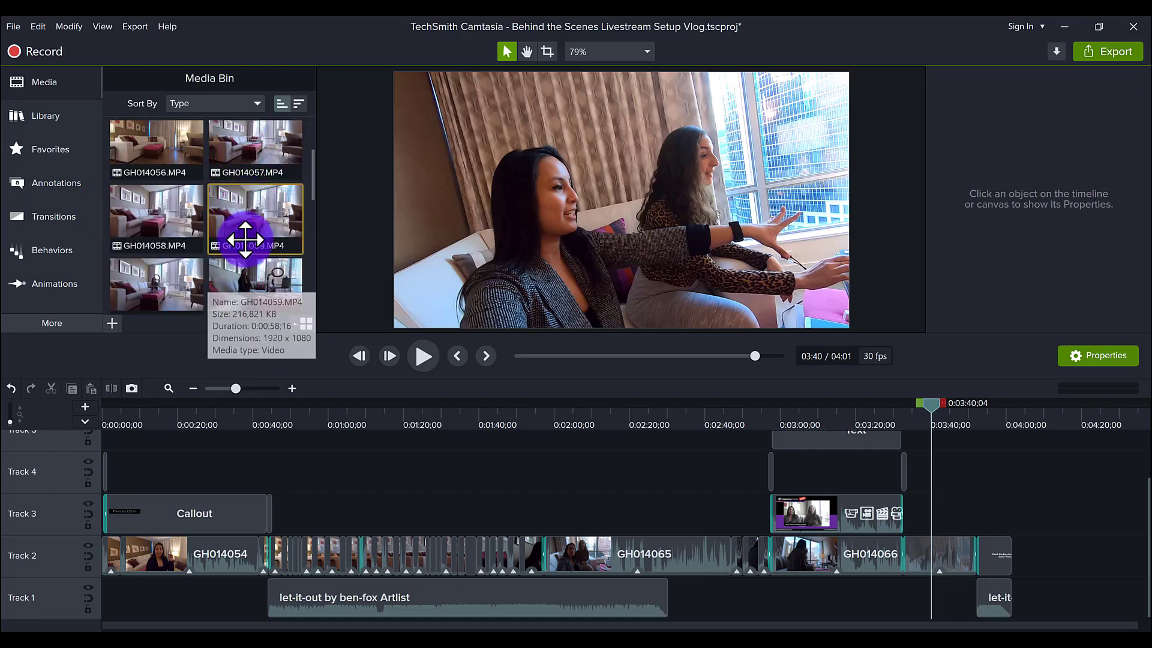
pyautogui.scroll(-3)
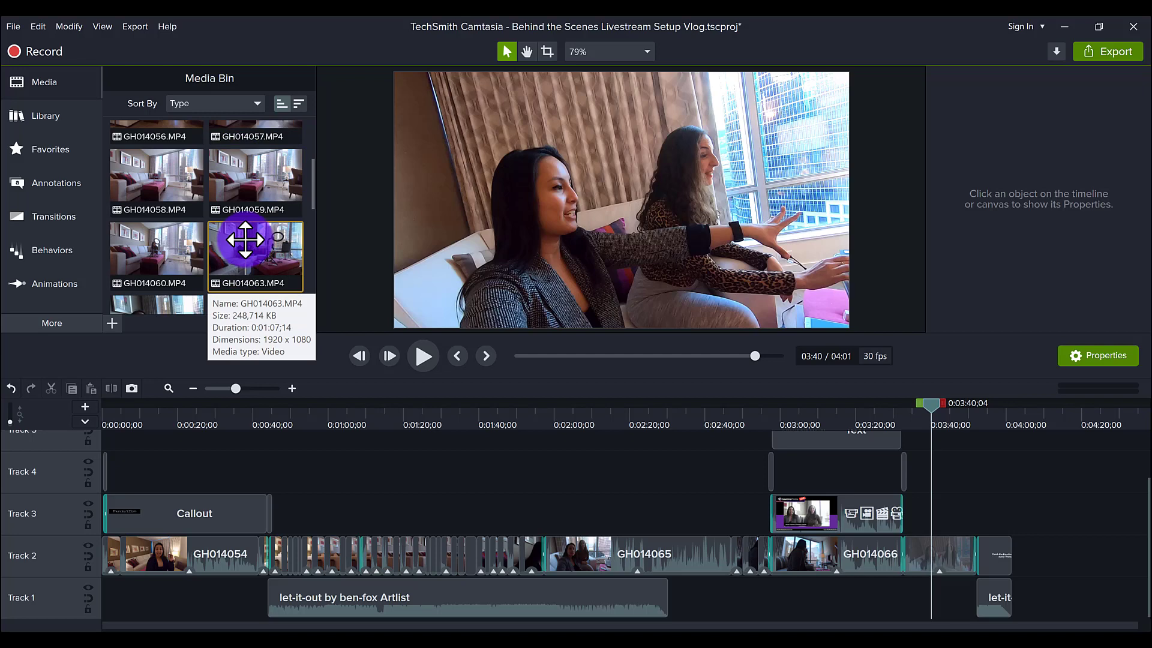
pyautogui.scroll(3)
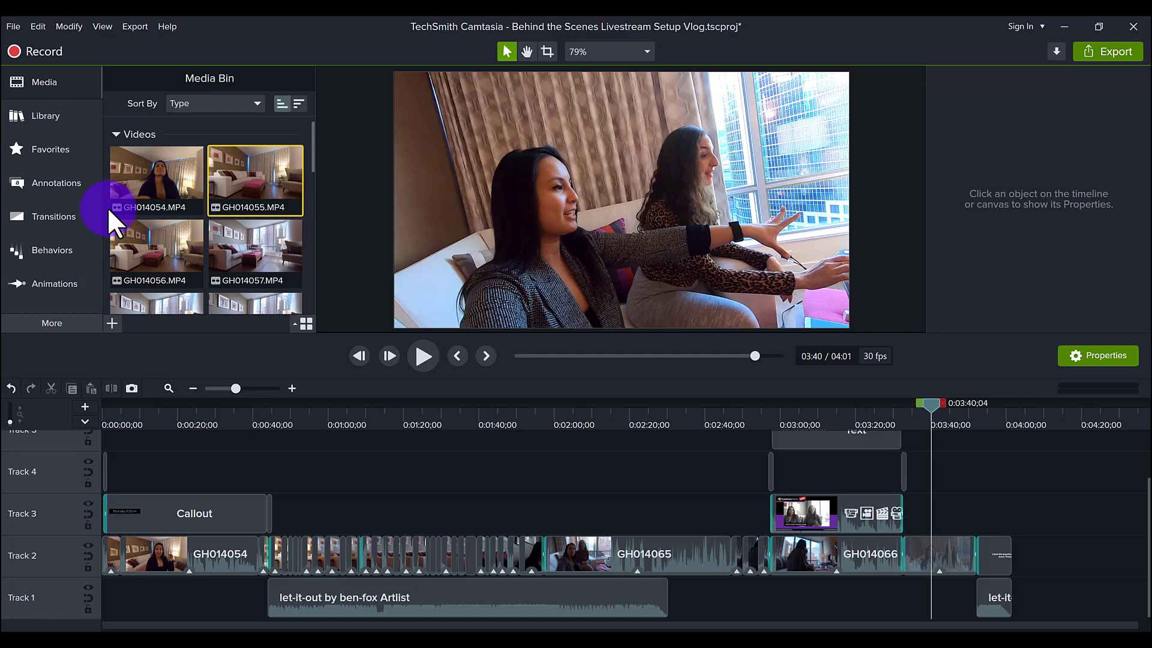
pyautogui.scroll(-3)
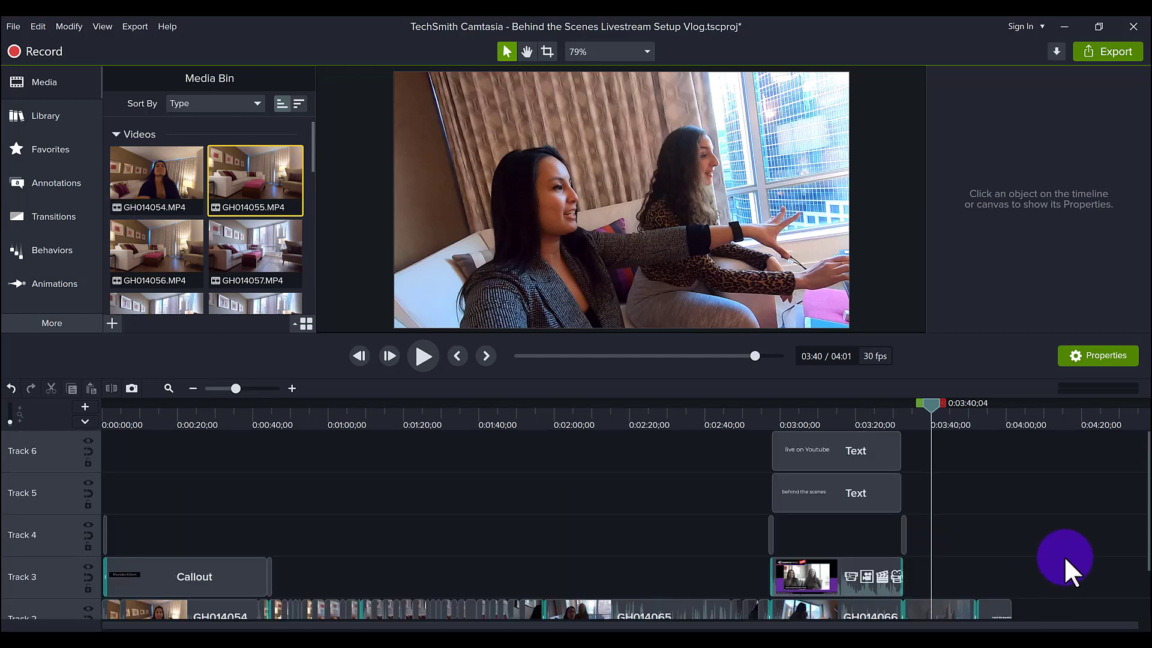
pyautogui.scroll(-3)
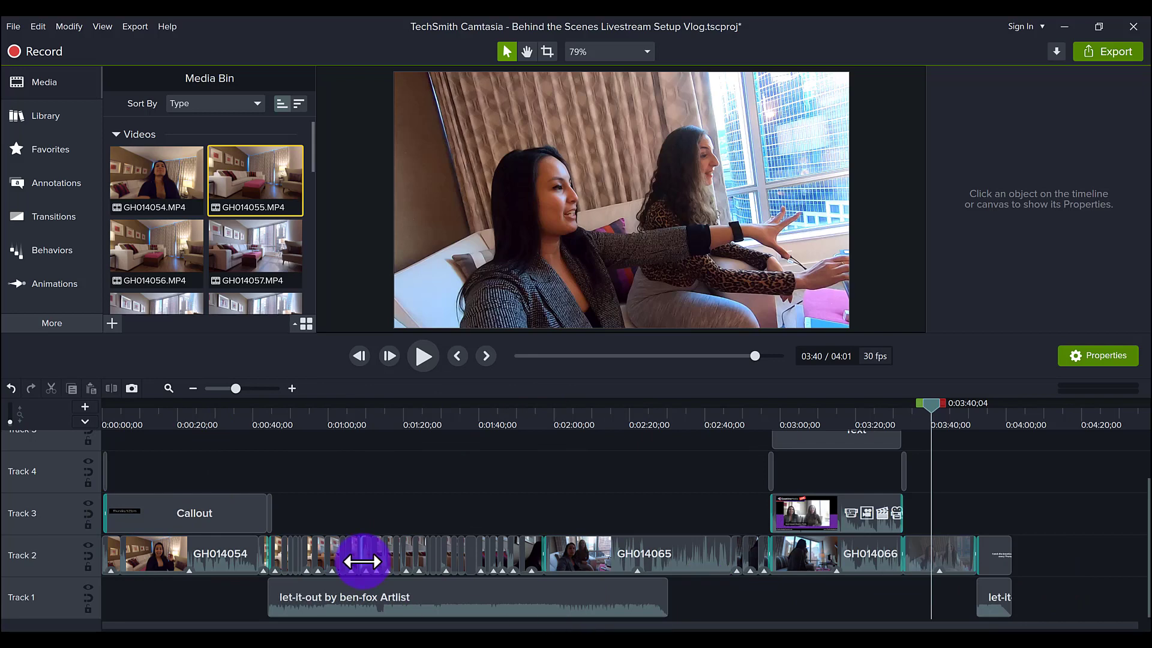
pyautogui.moveTo(221, 613)
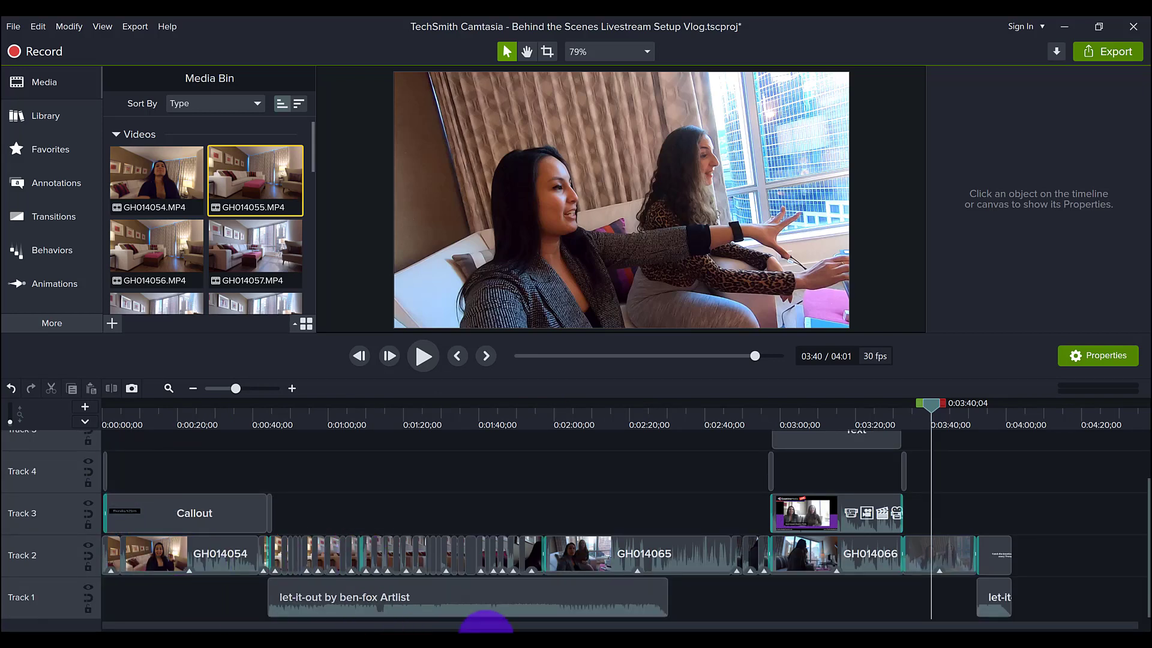
pyautogui.moveTo(852, 602)
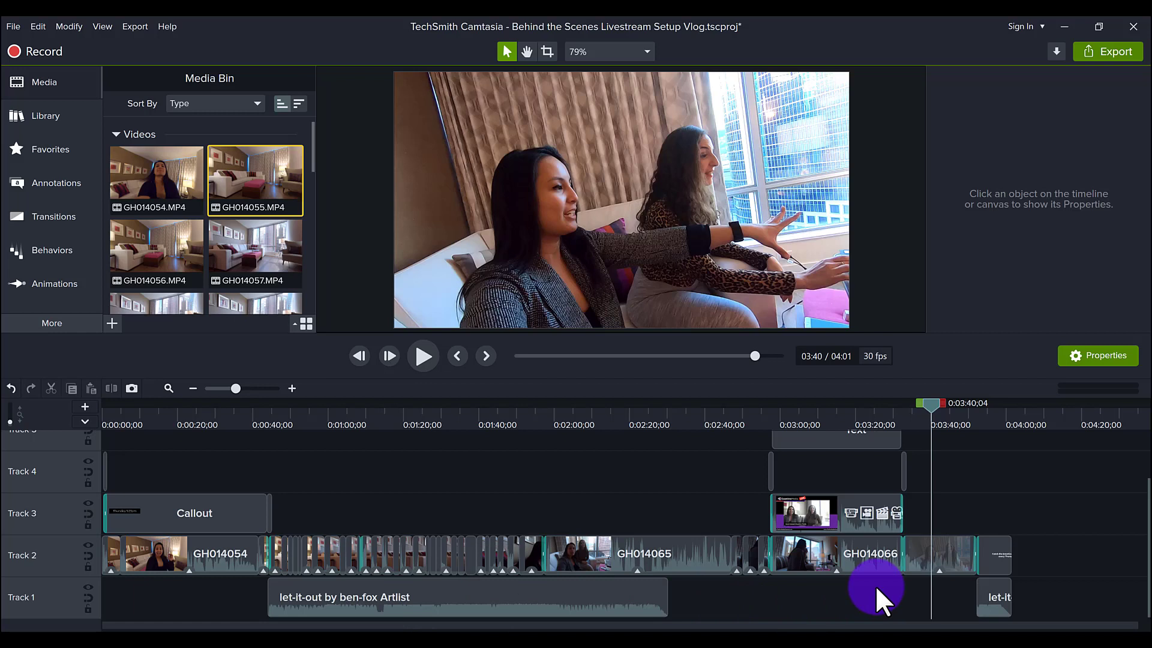
pyautogui.moveTo(287, 565)
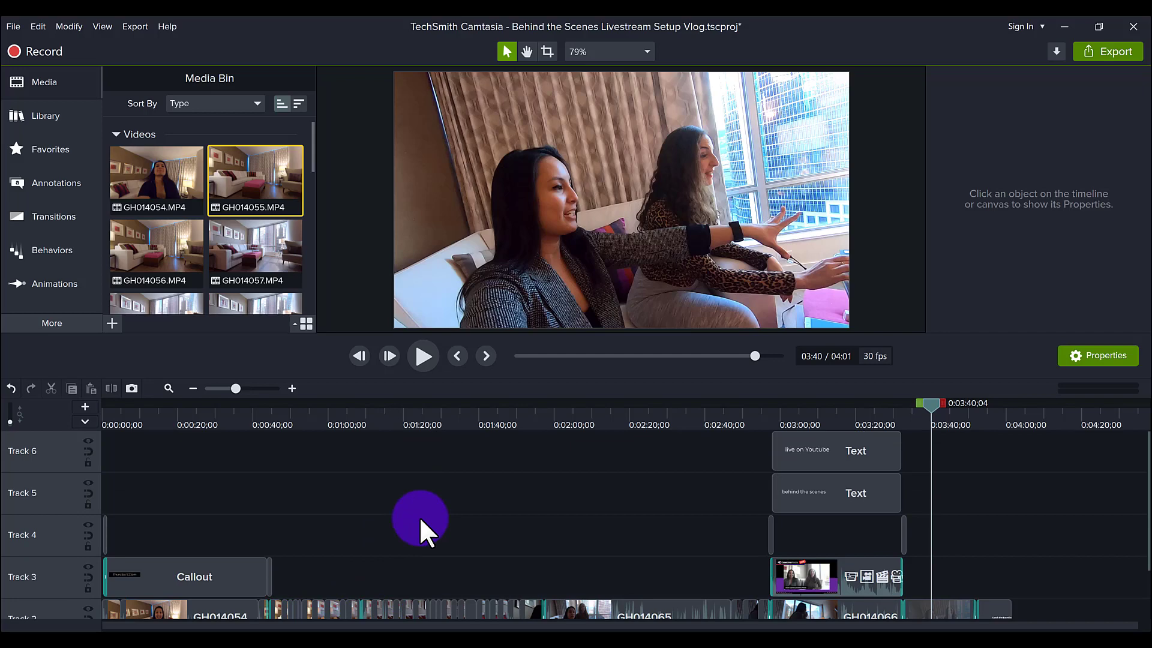
pyautogui.scroll(-3)
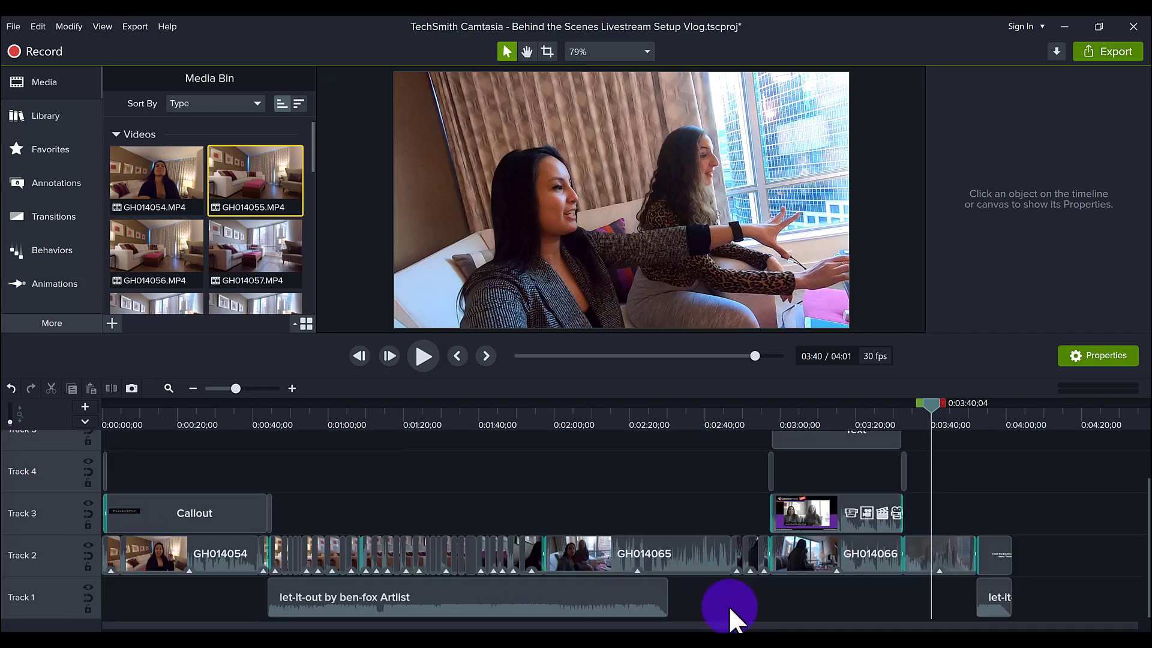
pyautogui.moveTo(488, 606)
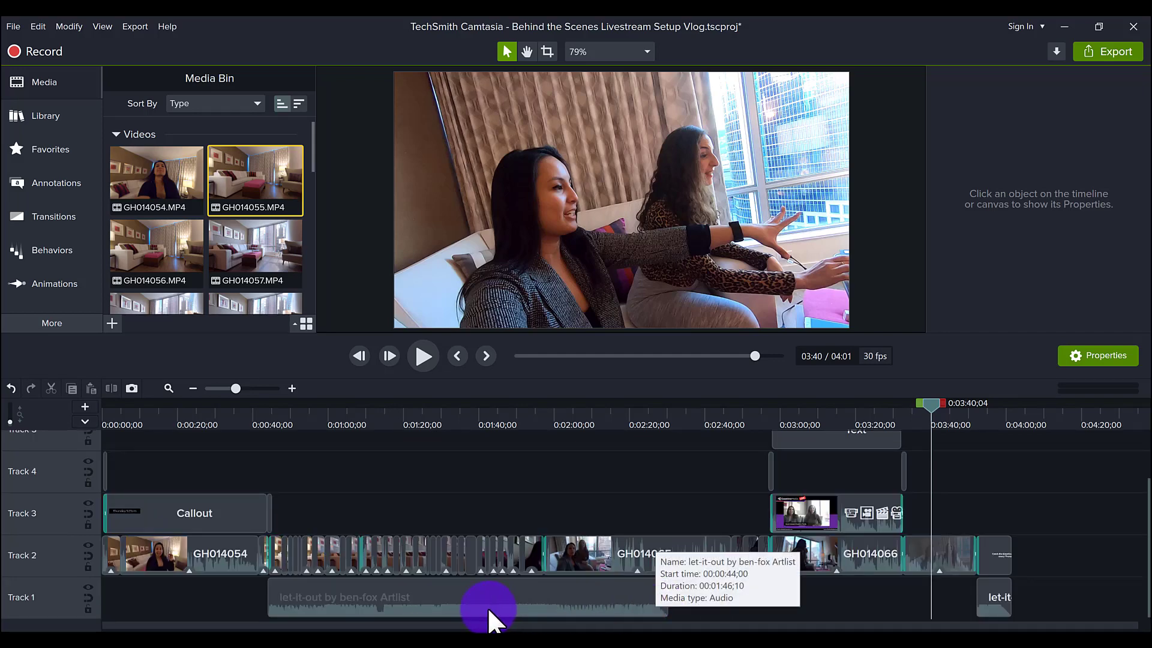
pyautogui.moveTo(558, 587)
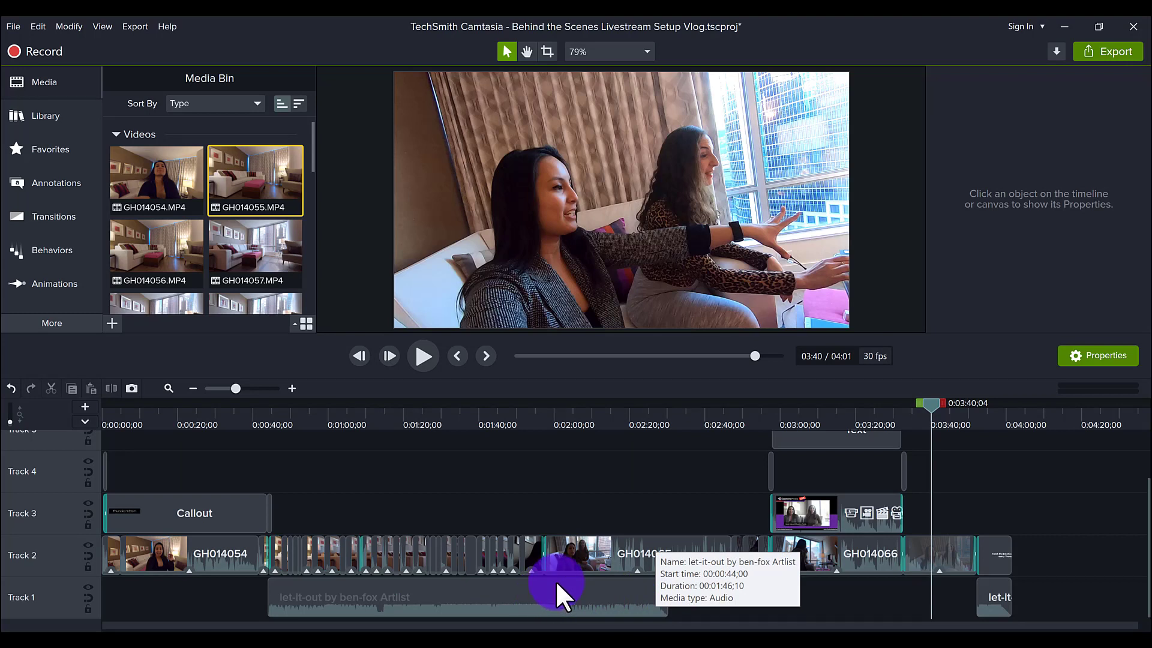
pyautogui.moveTo(367, 624)
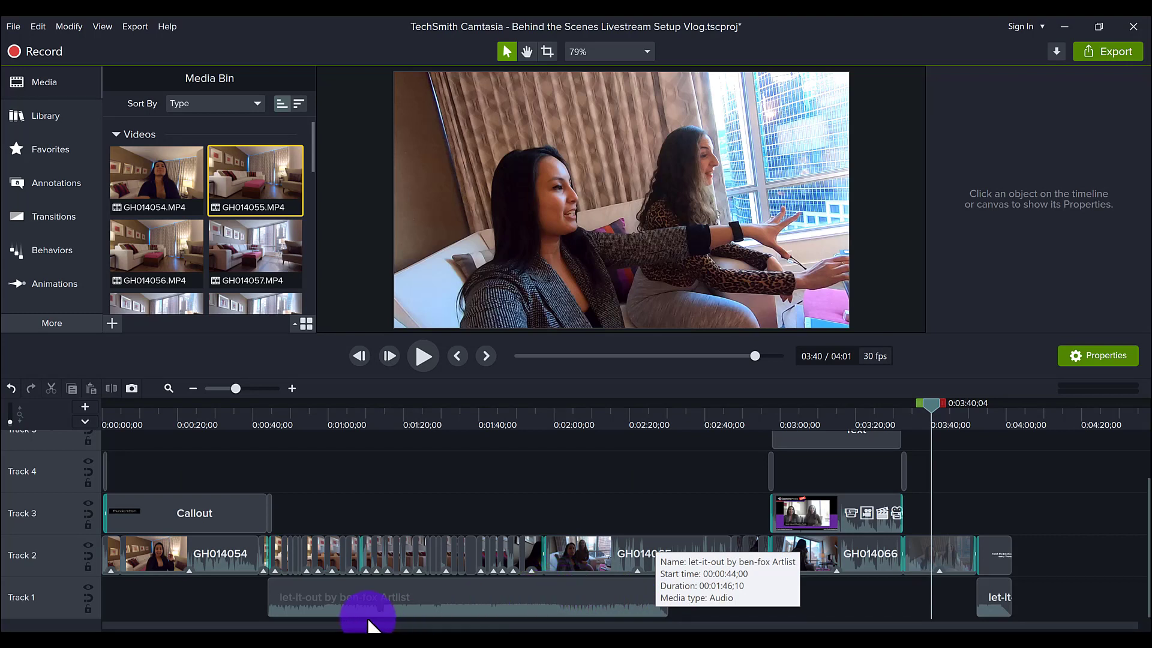
pyautogui.moveTo(613, 610)
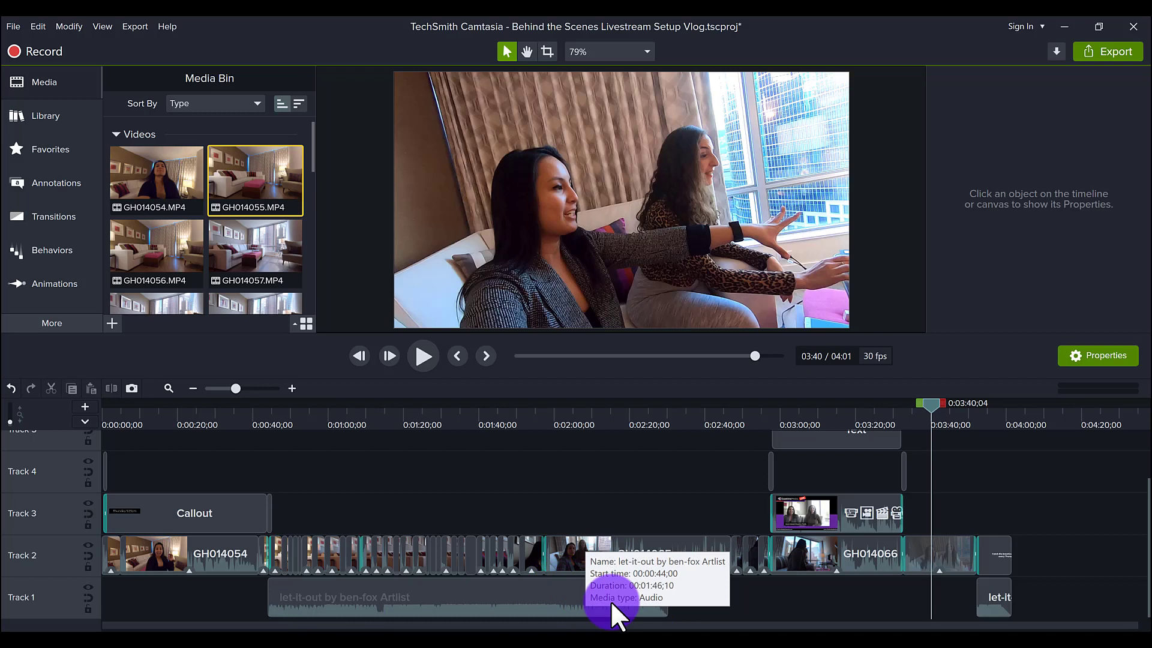
pyautogui.moveTo(1018, 602)
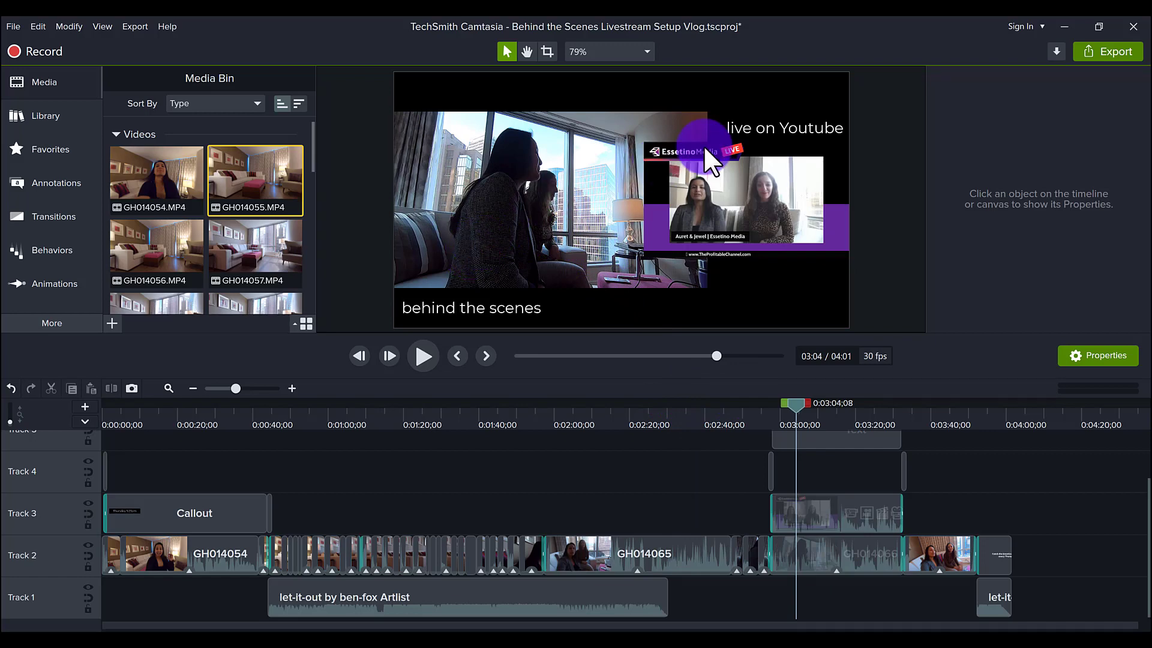
pyautogui.moveTo(880, 255)
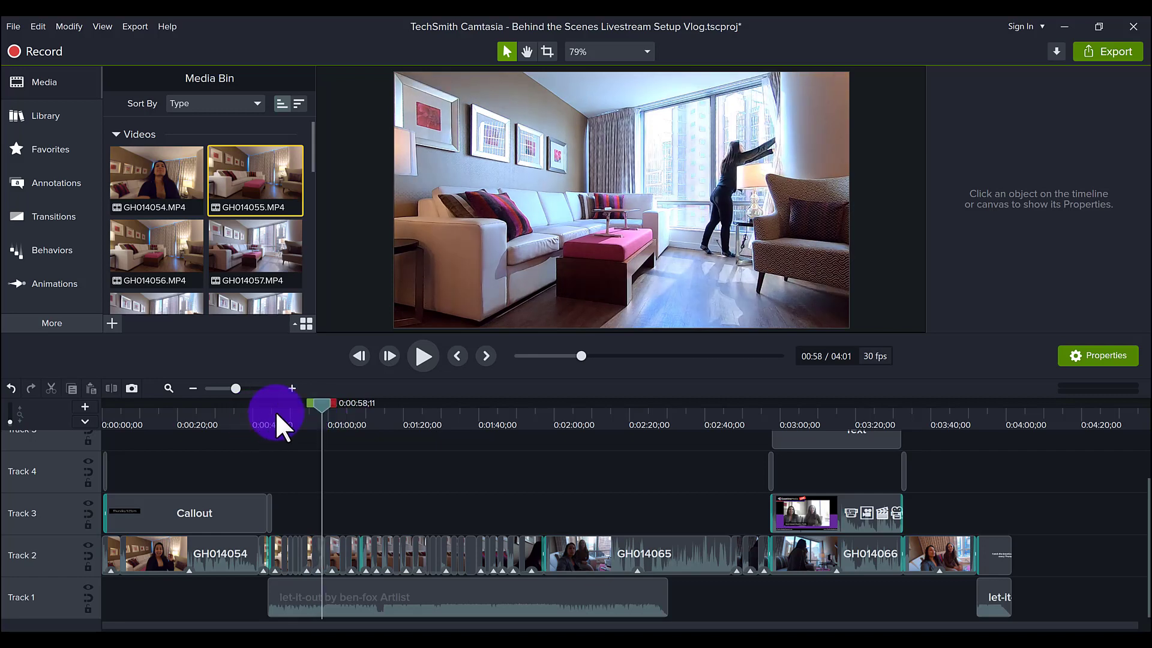
pyautogui.moveTo(277, 403); pyautogui.dragTo(290, 403)
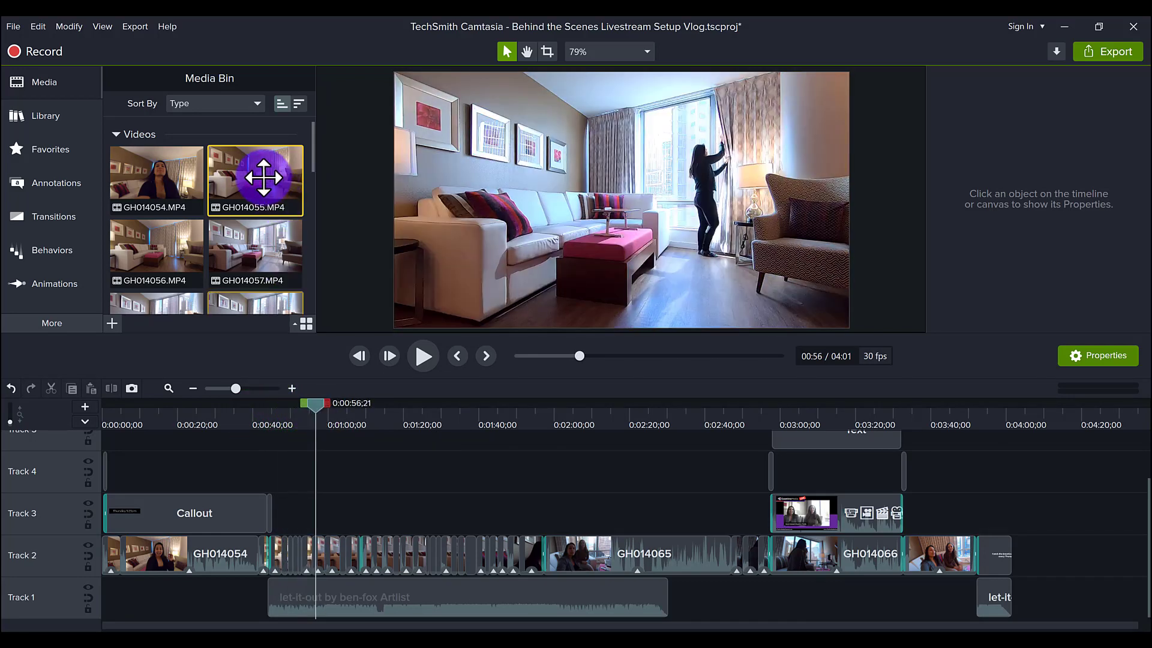
pyautogui.moveTo(254, 180)
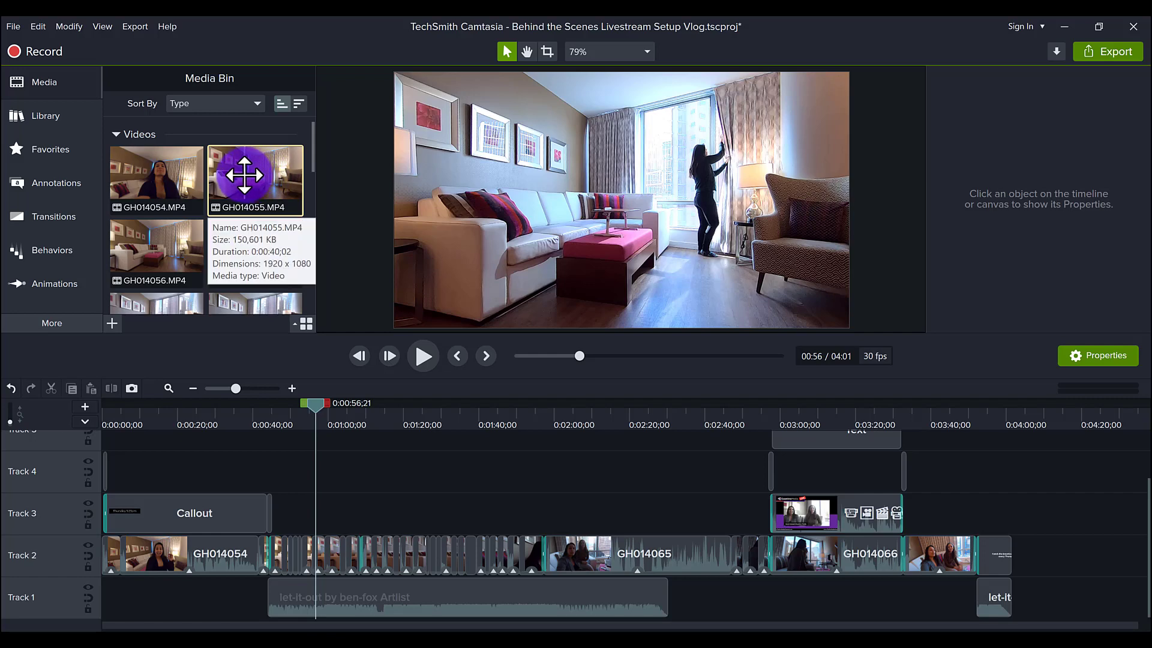
# - Place the GH014055 living-room clip after the last clip and preview it, extending the timeline to 4:53
pyautogui.click(423, 355)
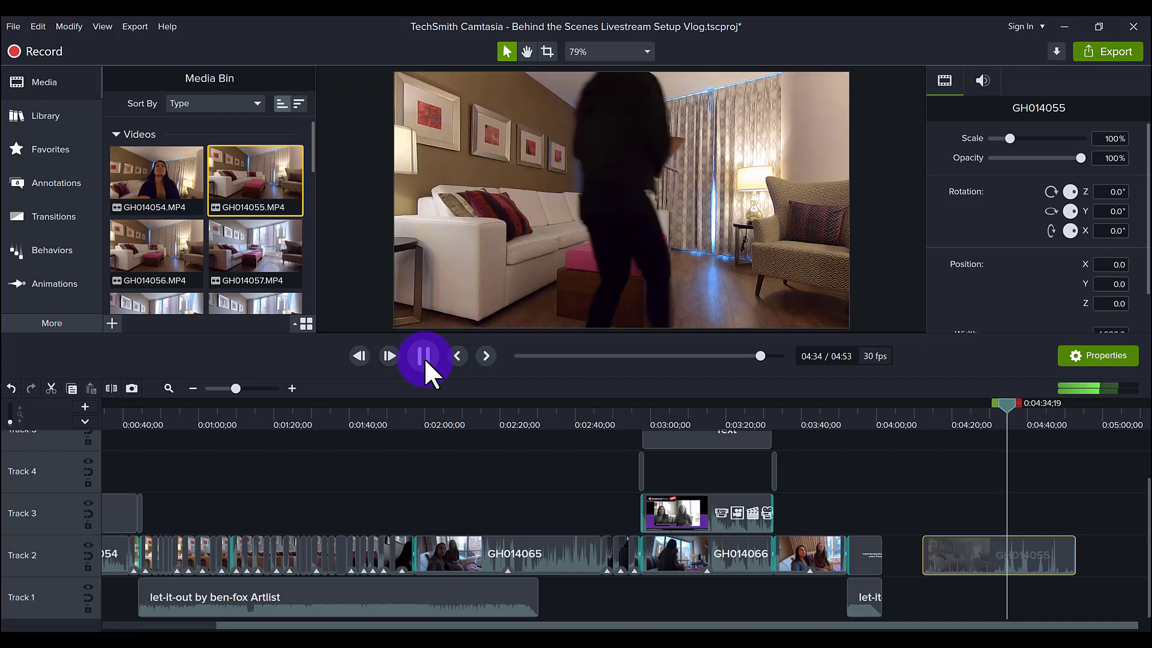
pyautogui.click(424, 355)
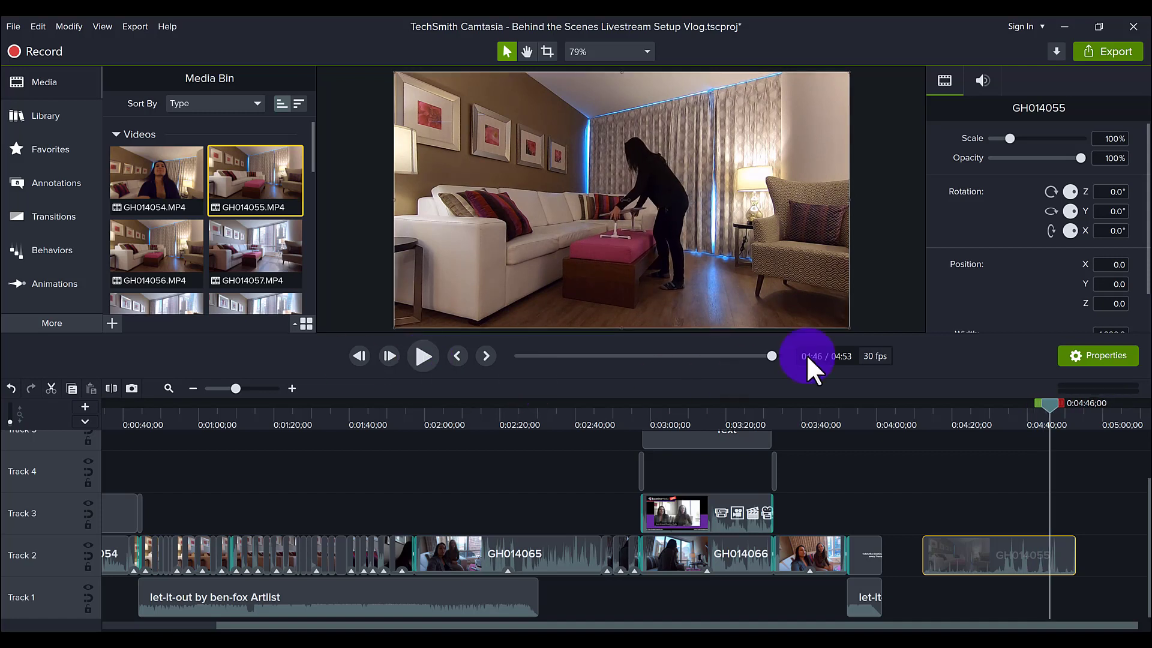
pyautogui.moveTo(995, 418)
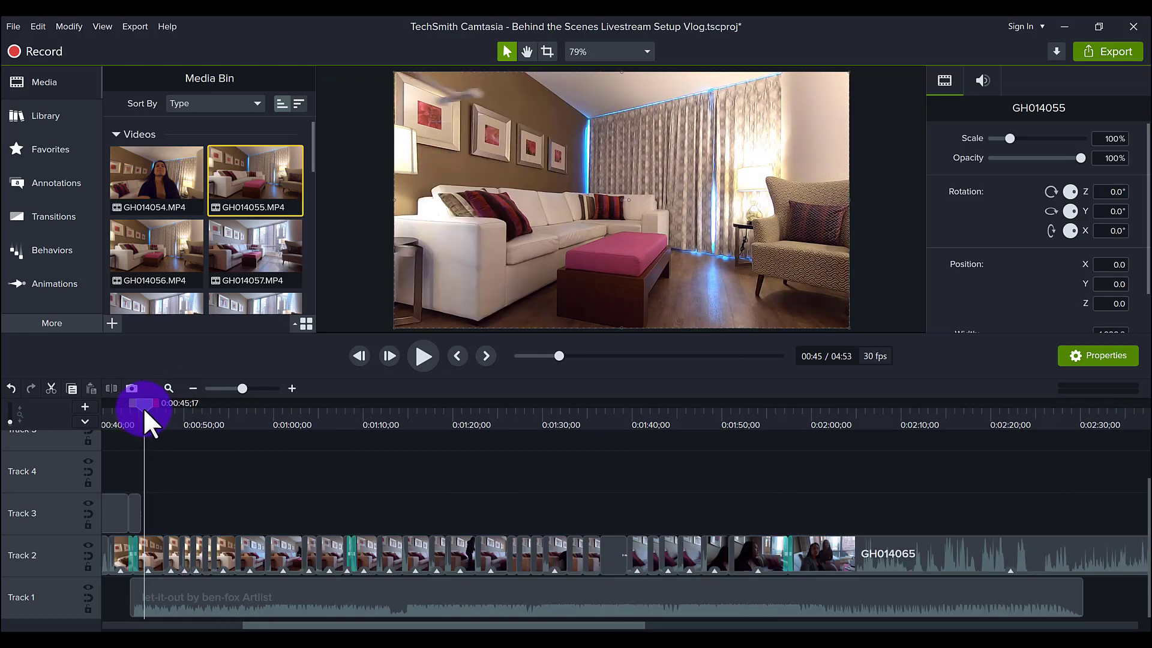
pyautogui.click(421, 355)
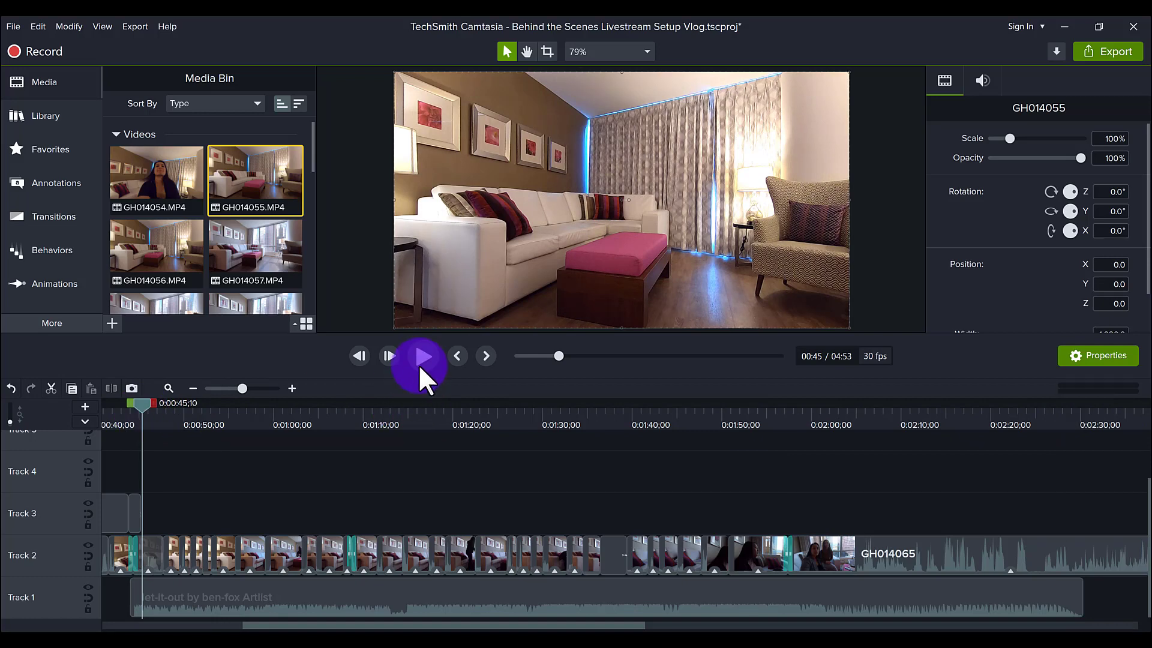
pyautogui.click(420, 363)
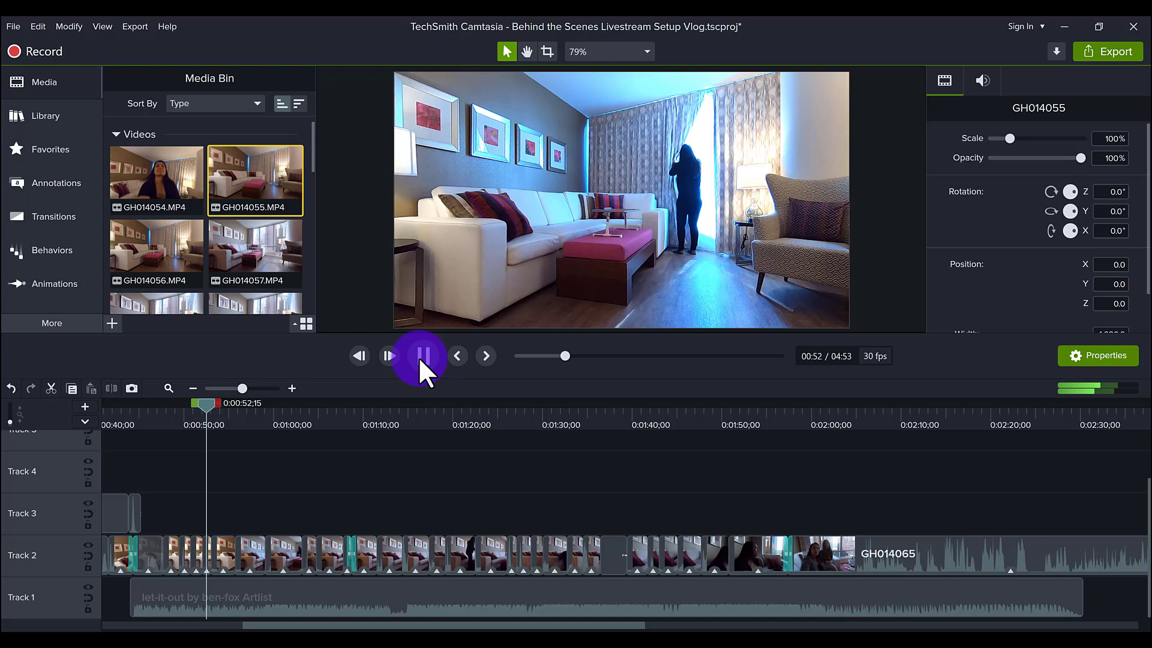
pyautogui.click(421, 356)
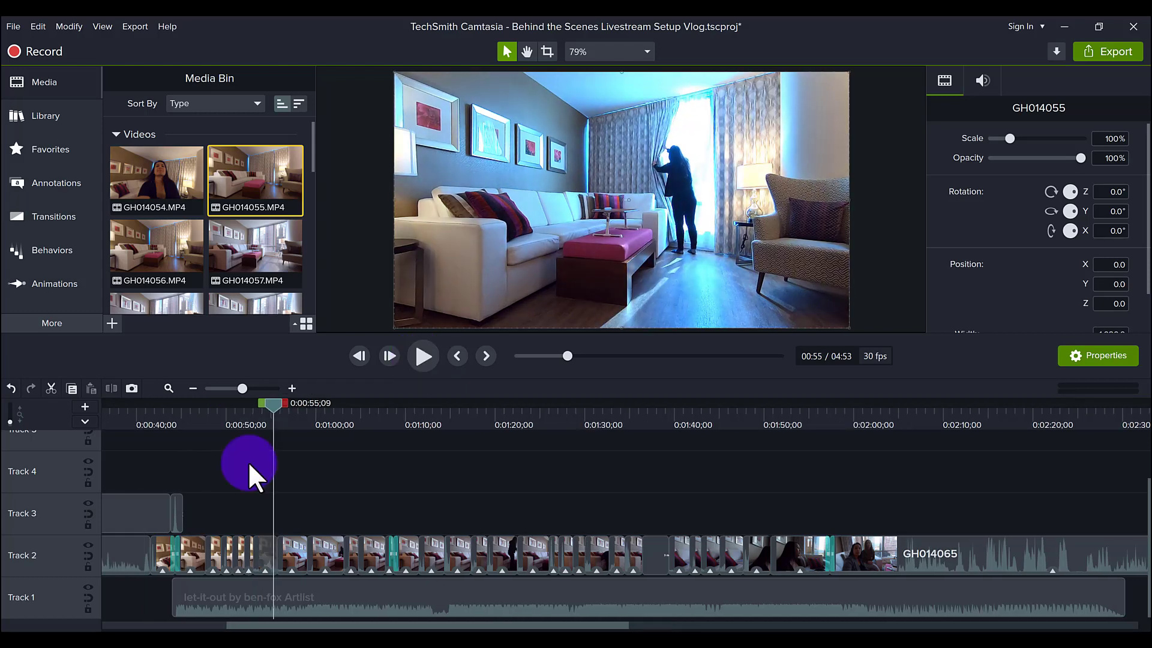
pyautogui.moveTo(218, 367)
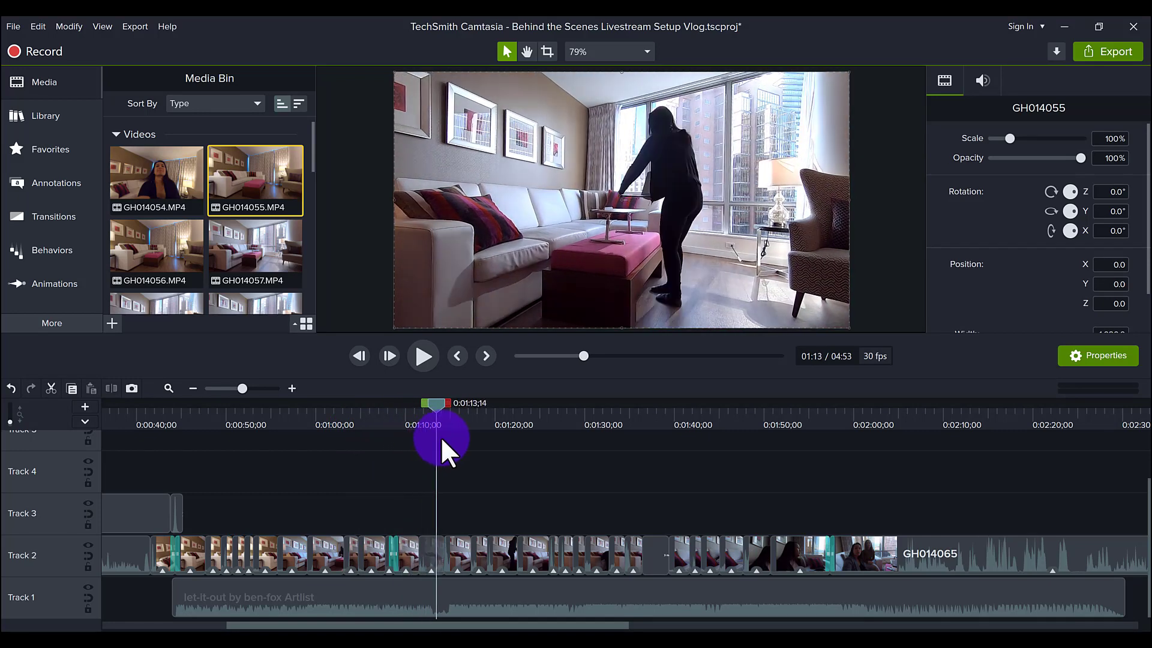
pyautogui.moveTo(437, 425); pyautogui.dragTo(459, 424)
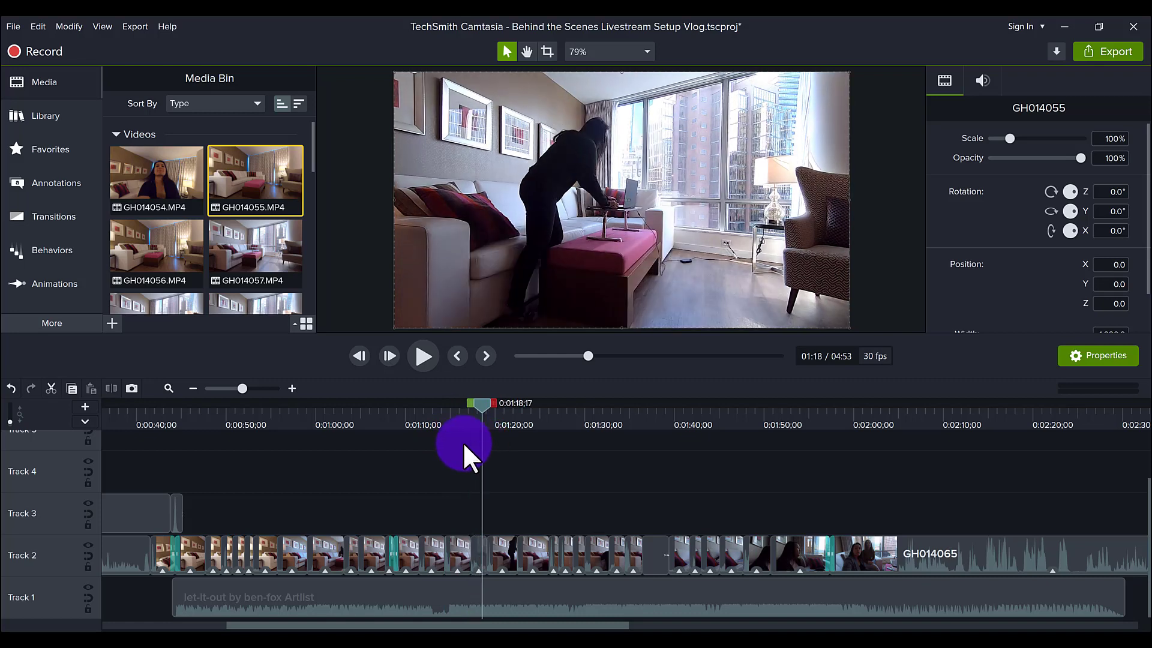
pyautogui.moveTo(422, 446)
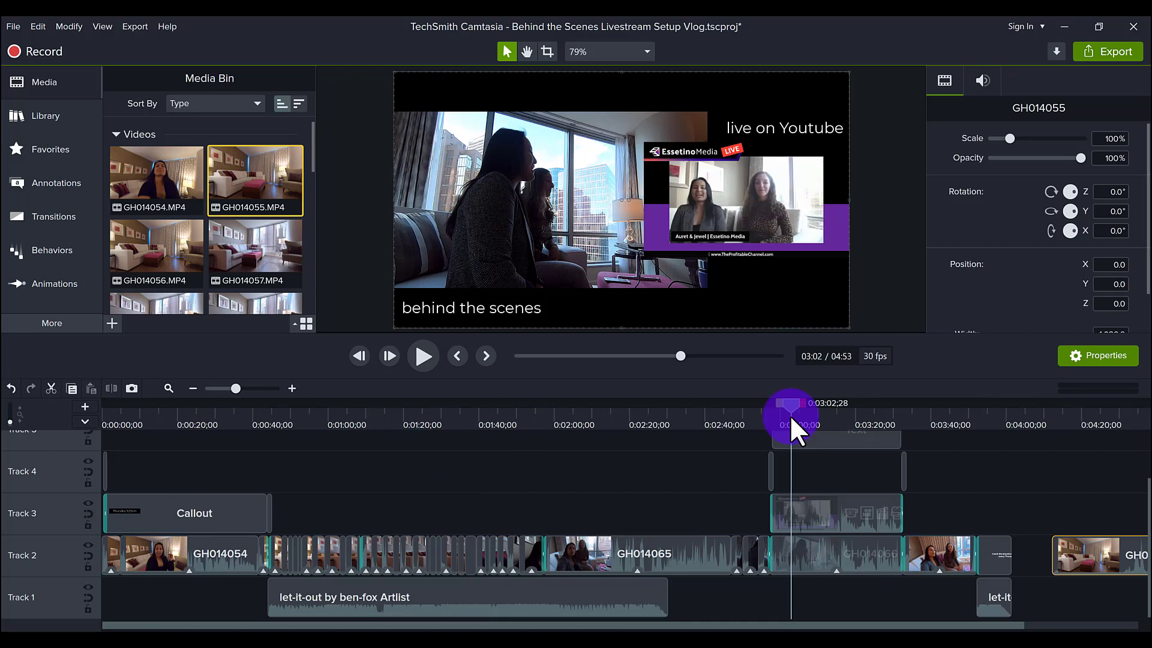
pyautogui.moveTo(815, 565)
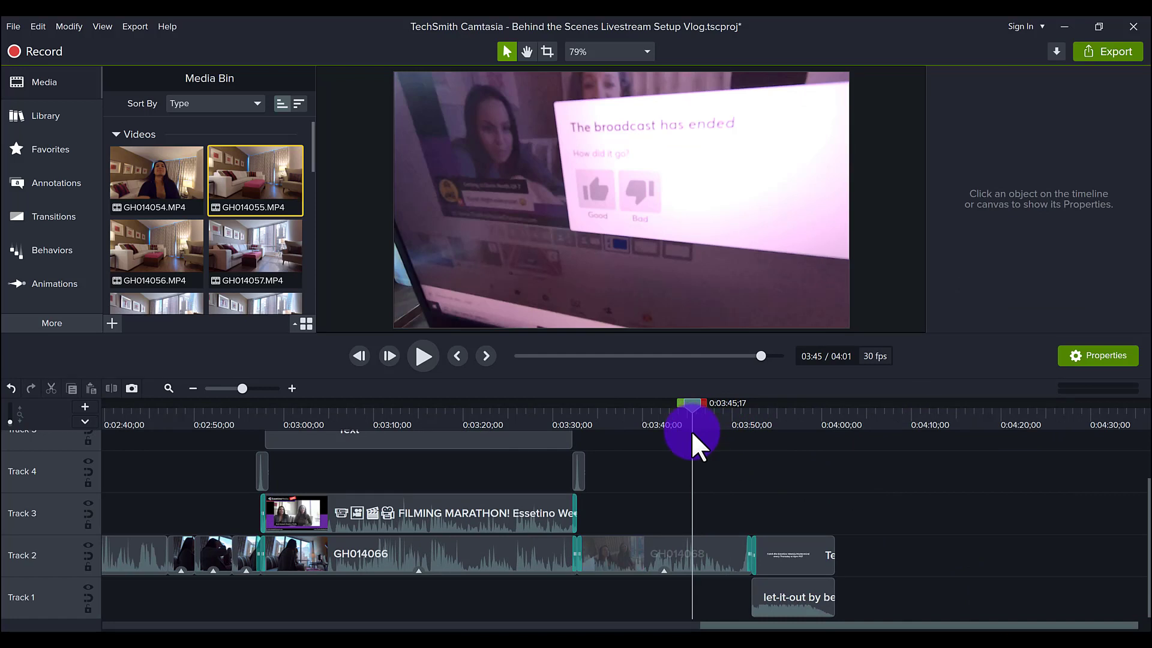
pyautogui.moveTo(789, 437)
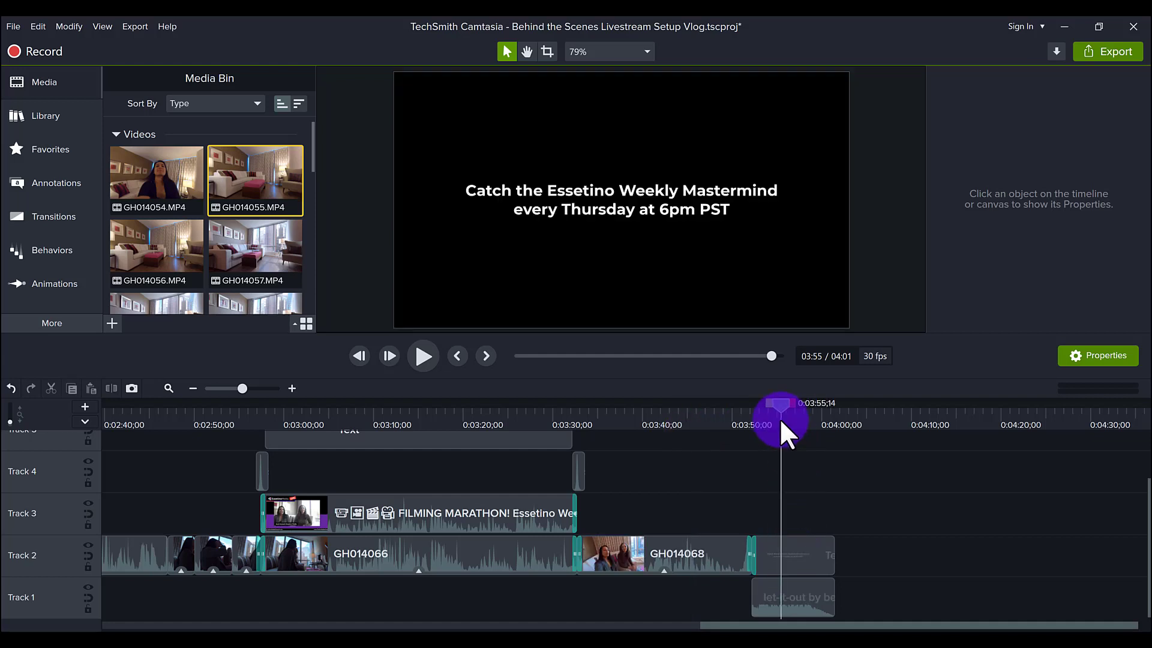
pyautogui.moveTo(792, 613)
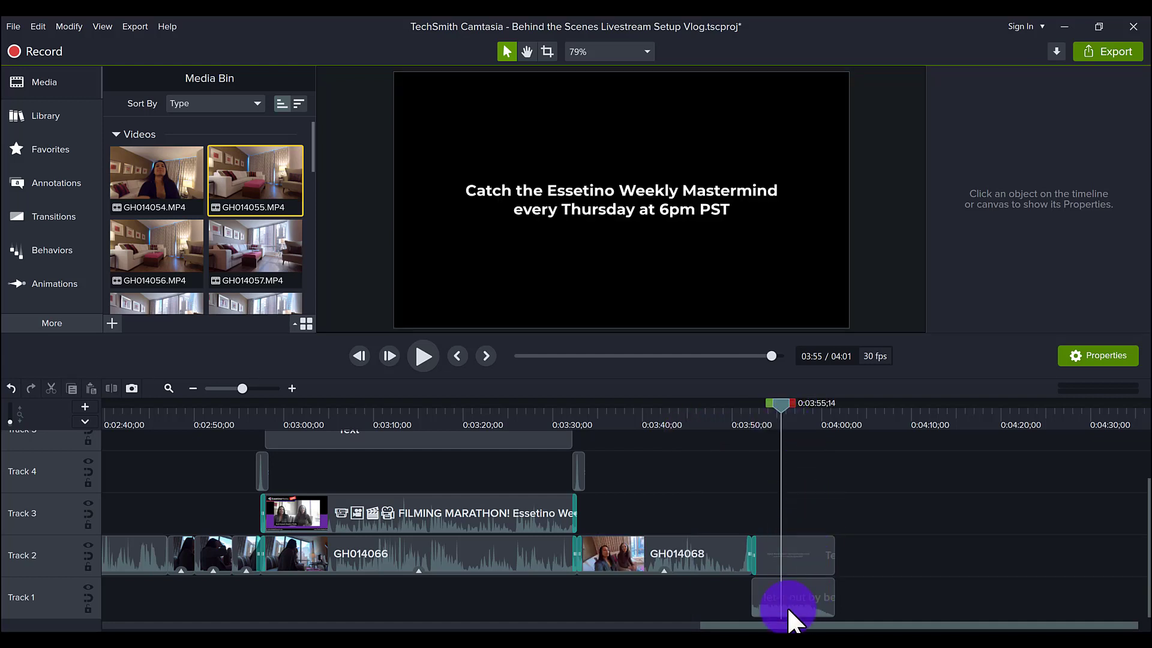
pyautogui.click(792, 597)
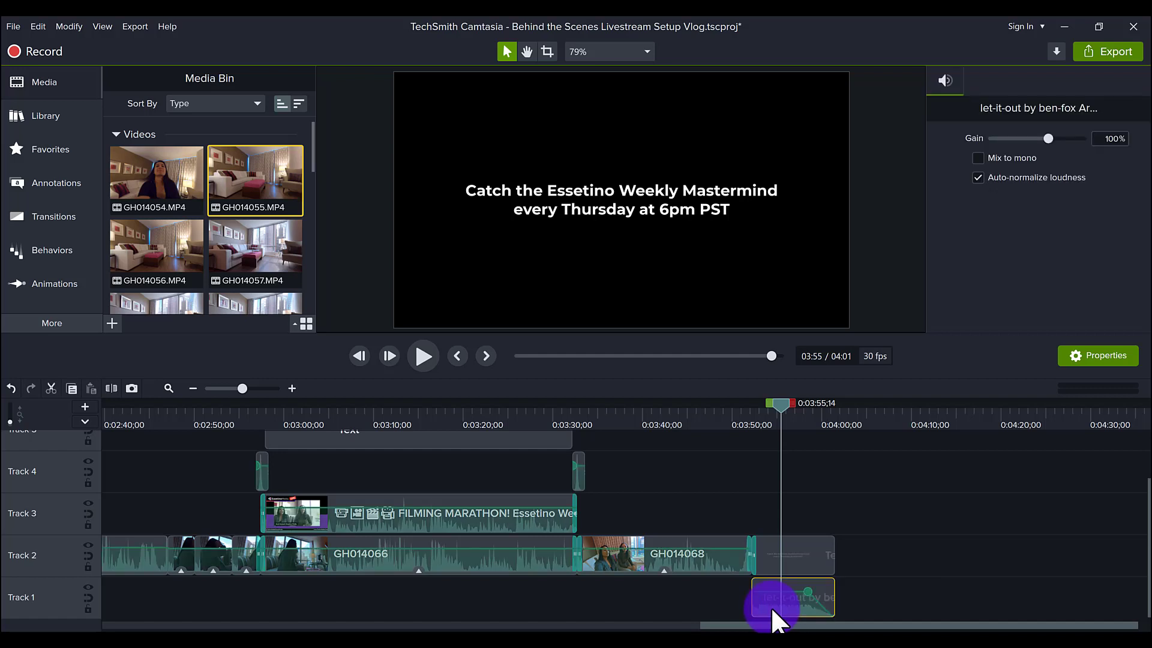
pyautogui.moveTo(757, 602)
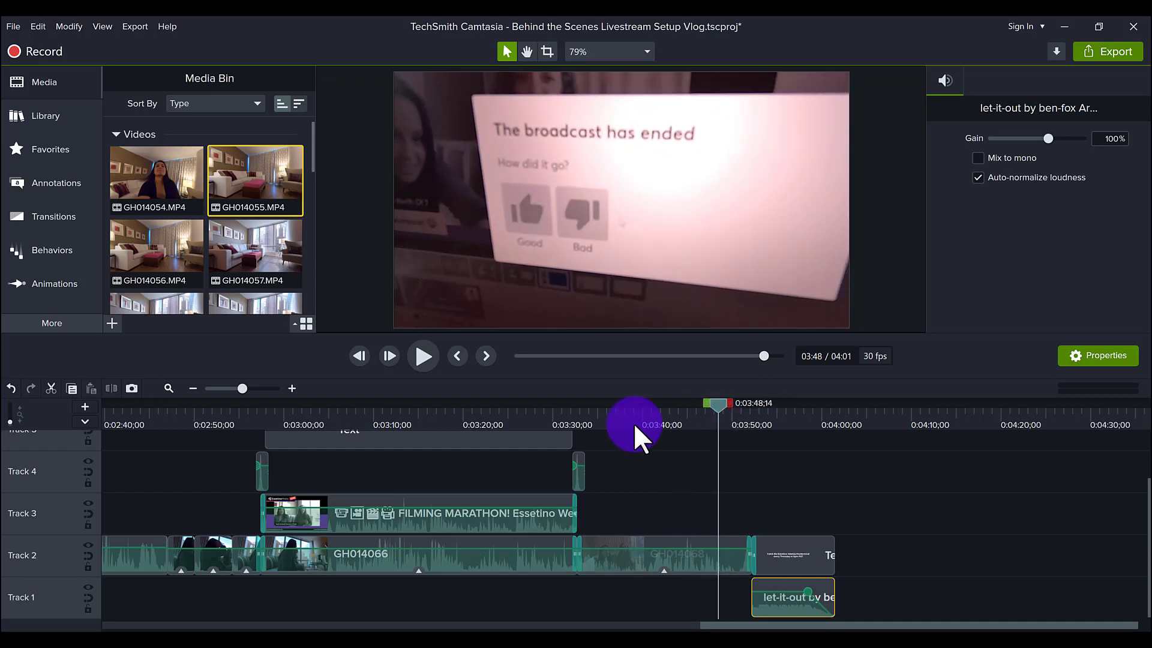
pyautogui.click(422, 355)
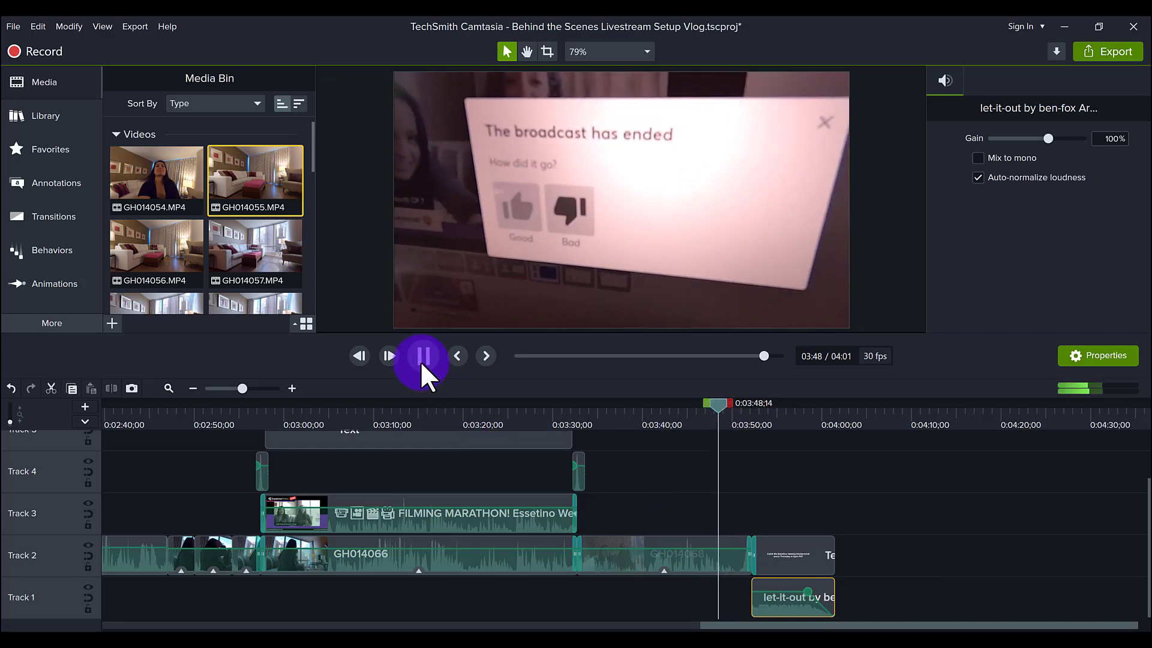
pyautogui.click(421, 361)
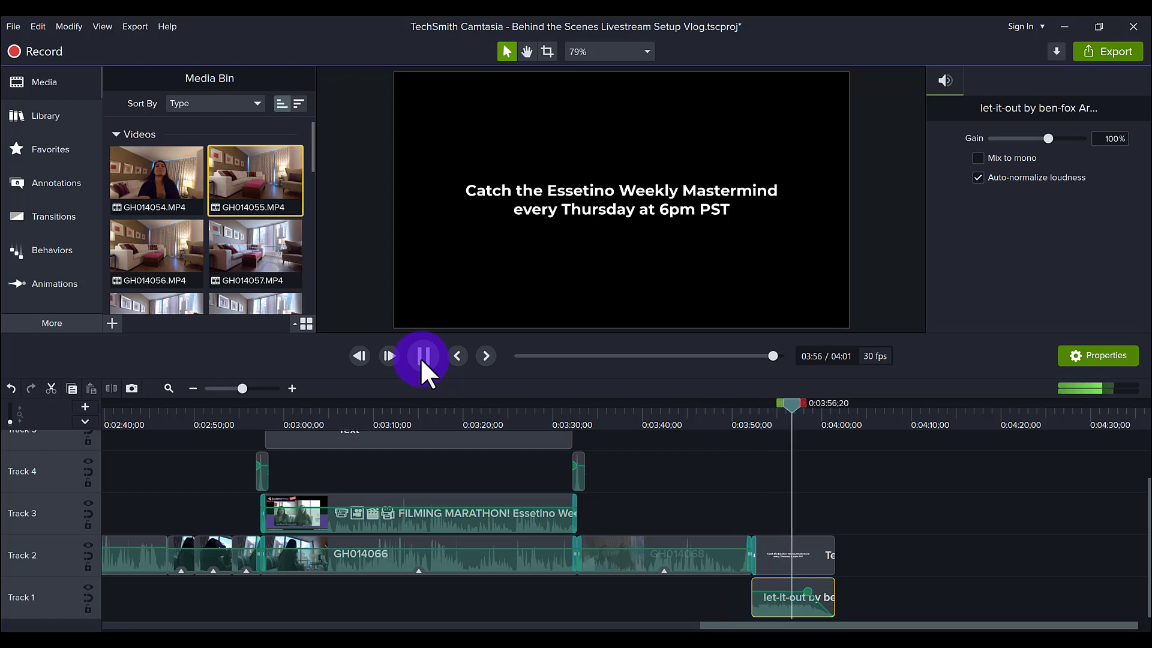
pyautogui.click(421, 355)
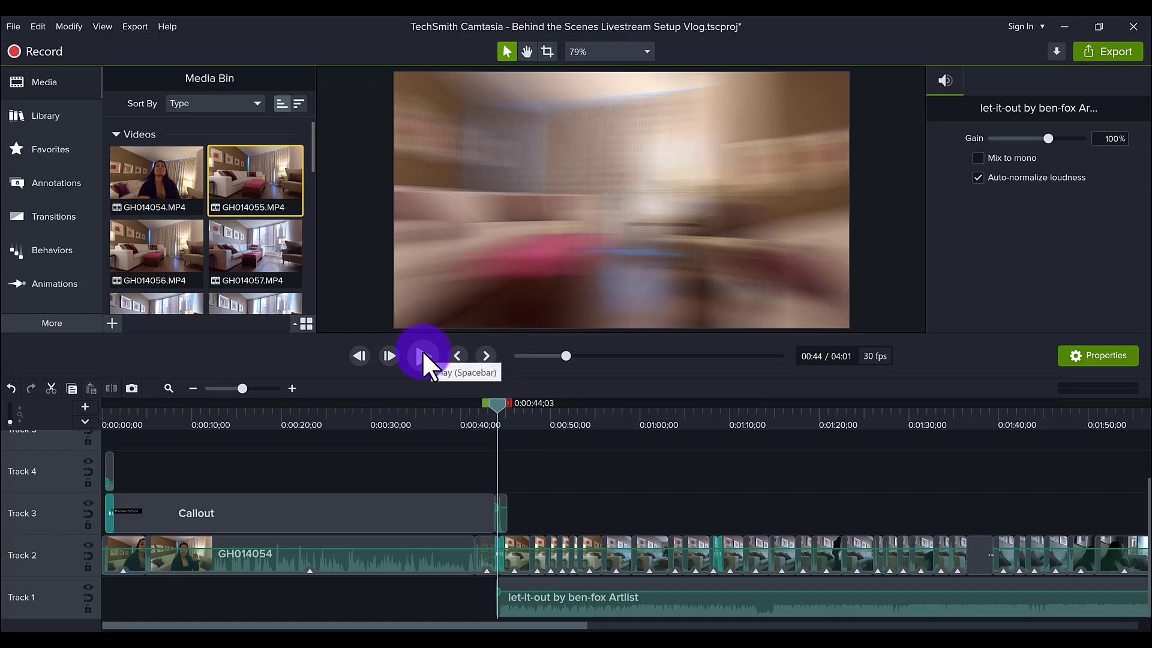
# - Play and pause over the music-backed jump-cut room footage from 0:44 to 0:56
pyautogui.click(423, 355)
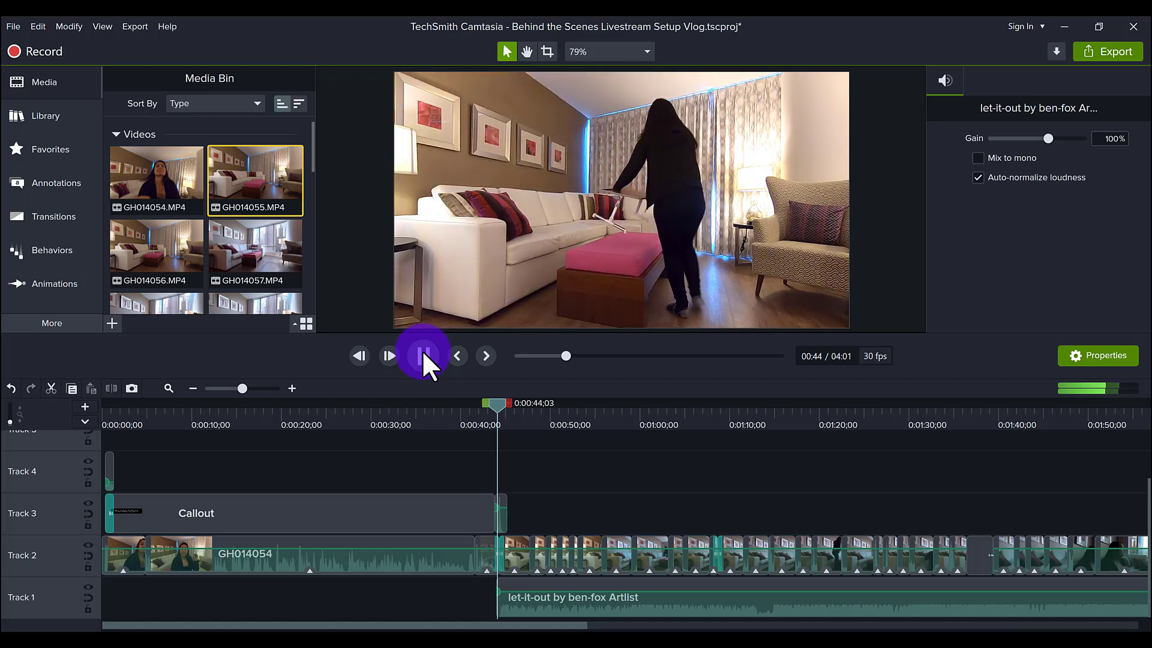
pyautogui.click(424, 355)
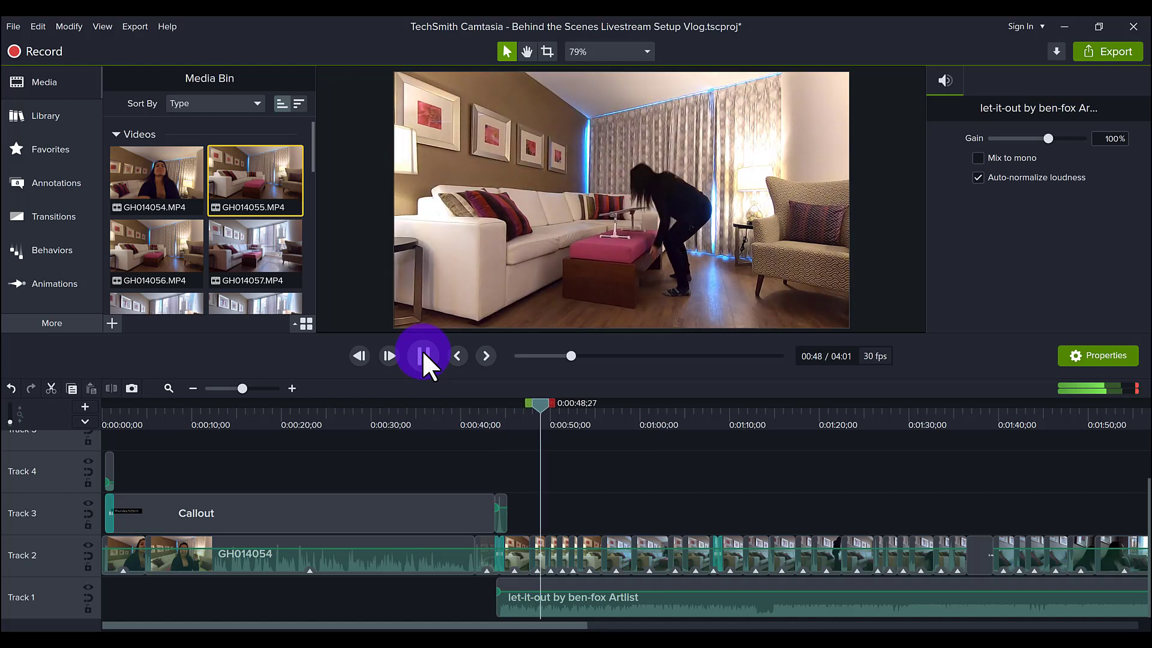
pyautogui.click(423, 355)
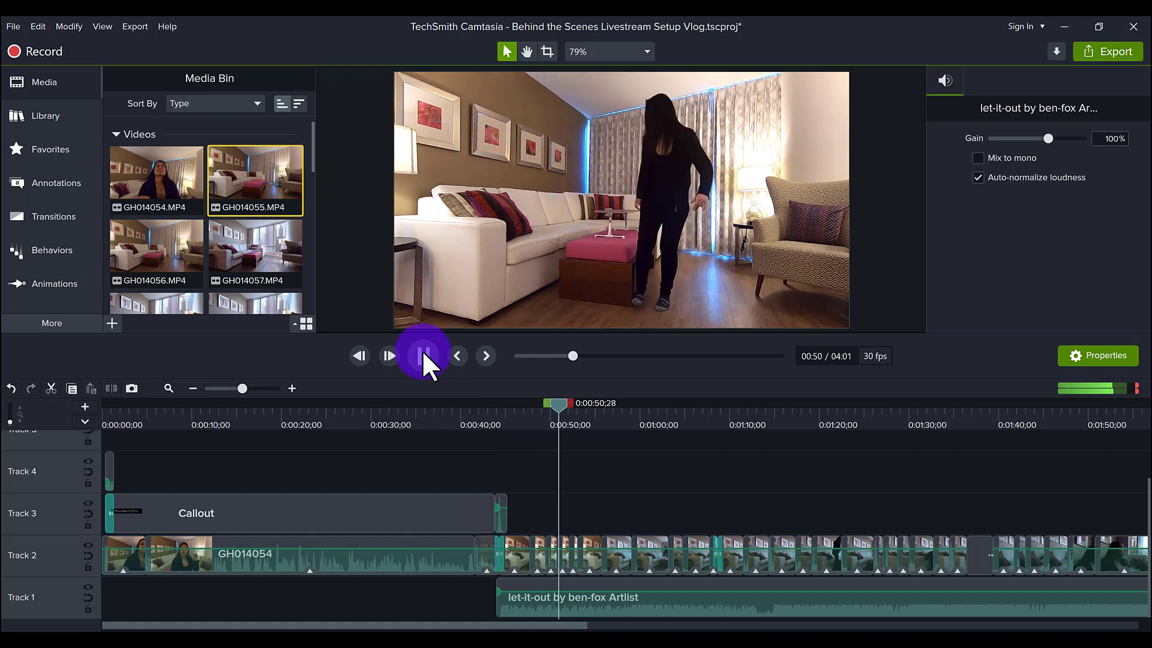
pyautogui.click(423, 356)
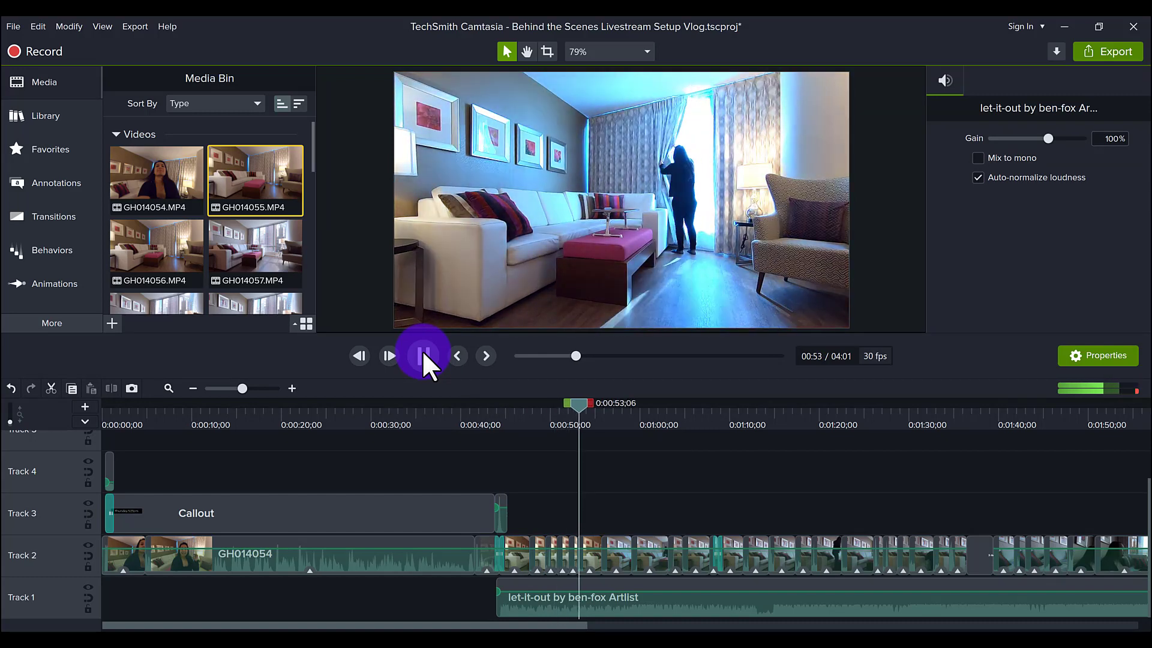
pyautogui.click(422, 355)
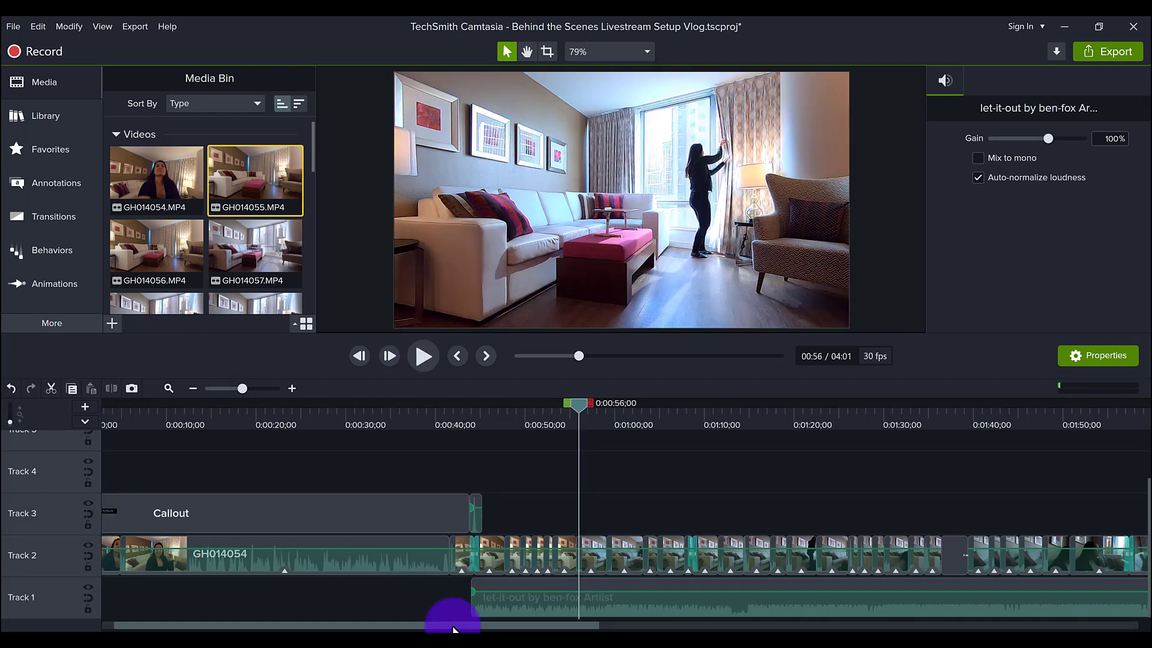
# - Scroll the timeline to the ending near 3:50 where the music fades out
pyautogui.hscroll(3)
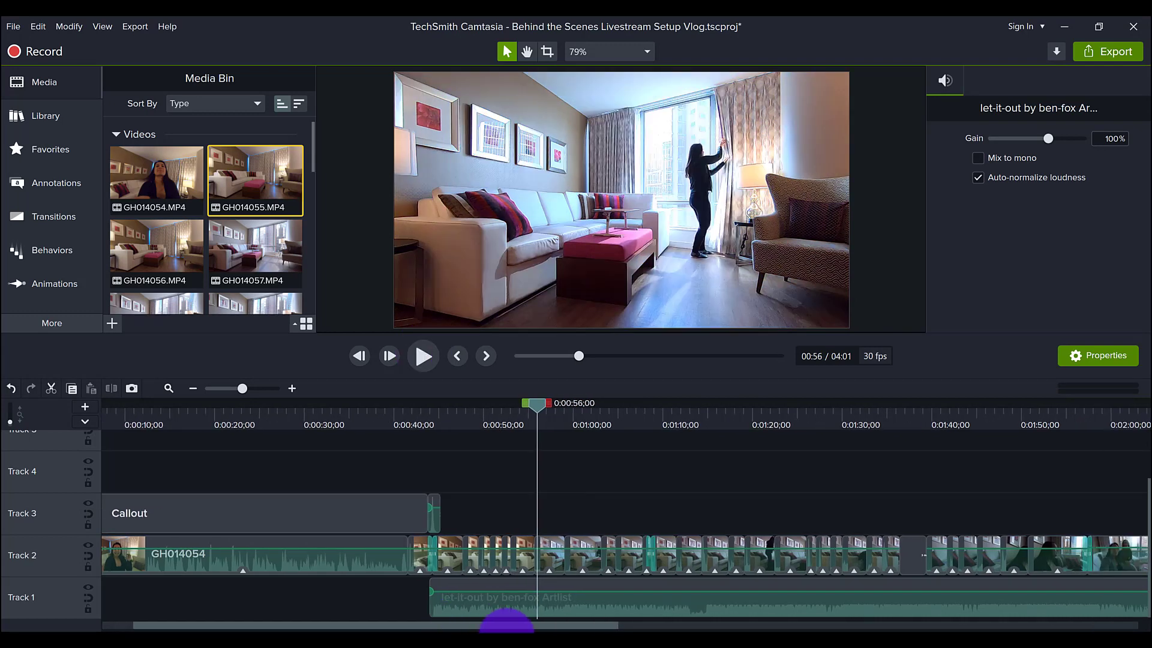
pyautogui.hscroll(3)
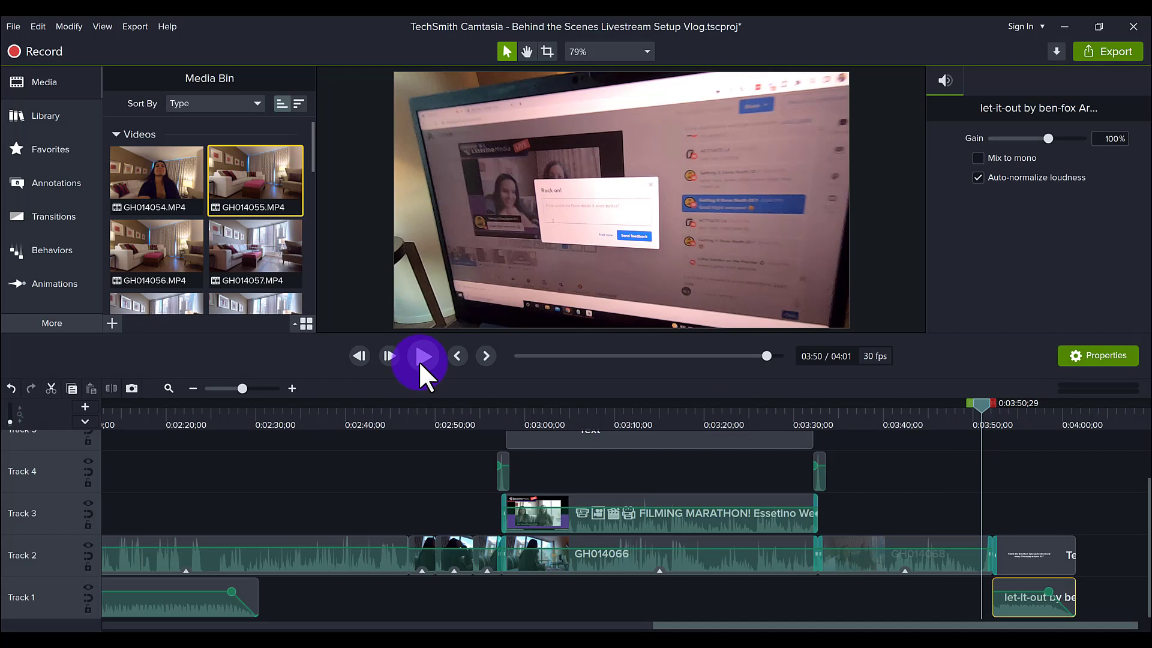
# - Play from 3:50 and pause on the 'Catch the Essetino Weekly Mastermind' end card at 3:57
pyautogui.click(420, 355)
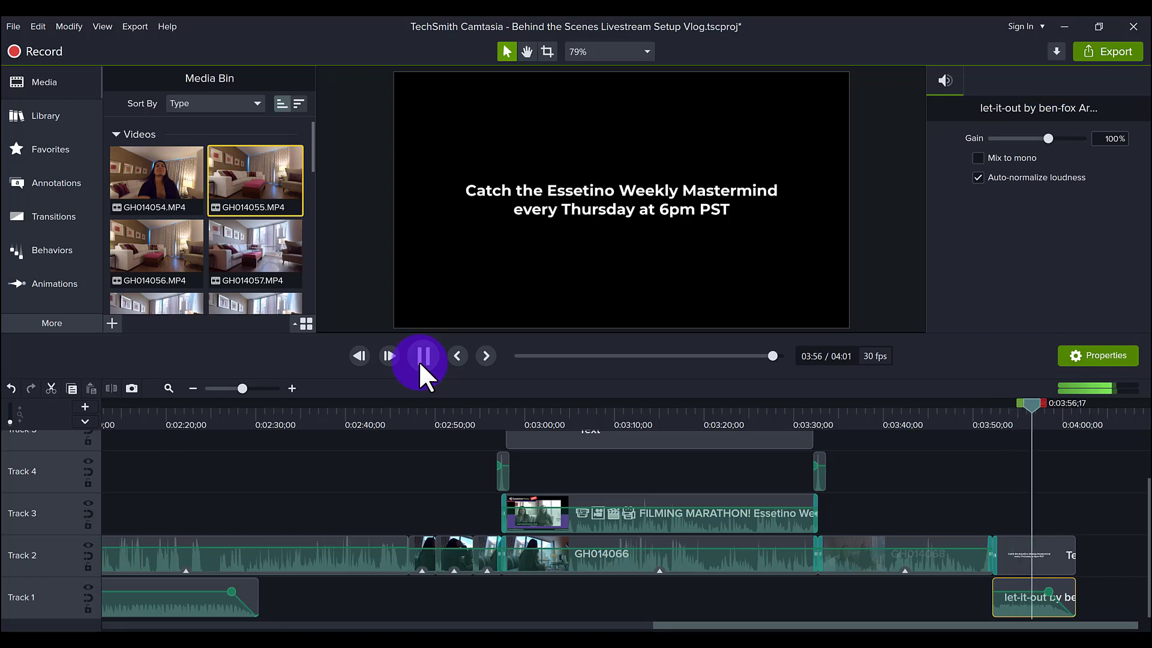
pyautogui.click(421, 355)
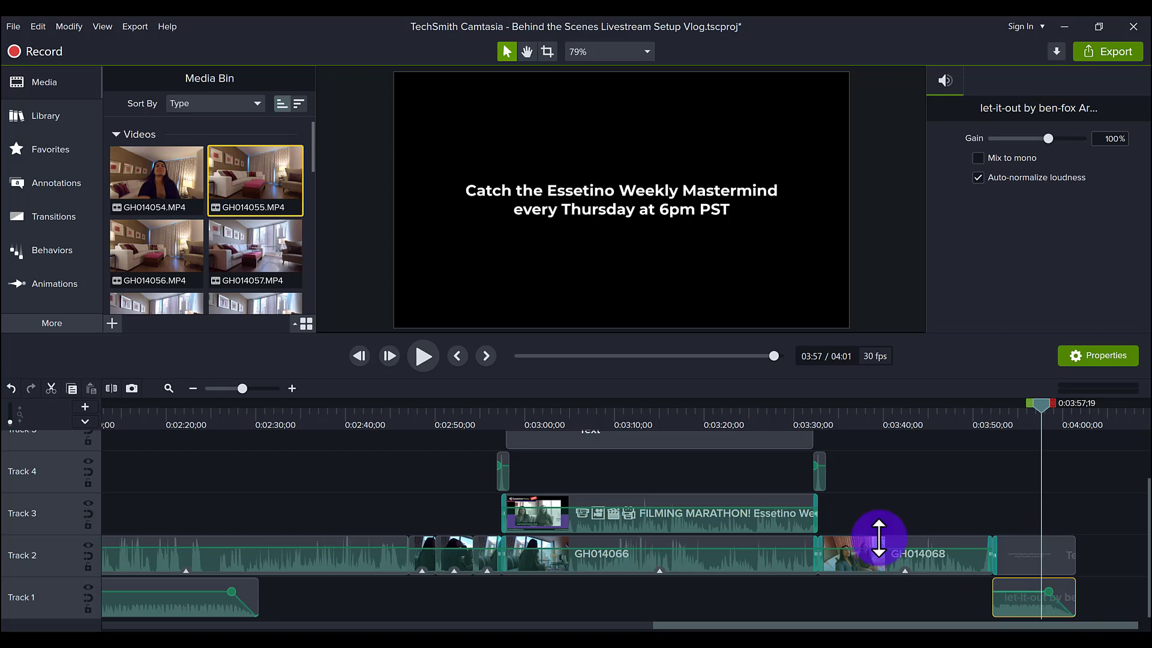
pyautogui.moveTo(255, 253)
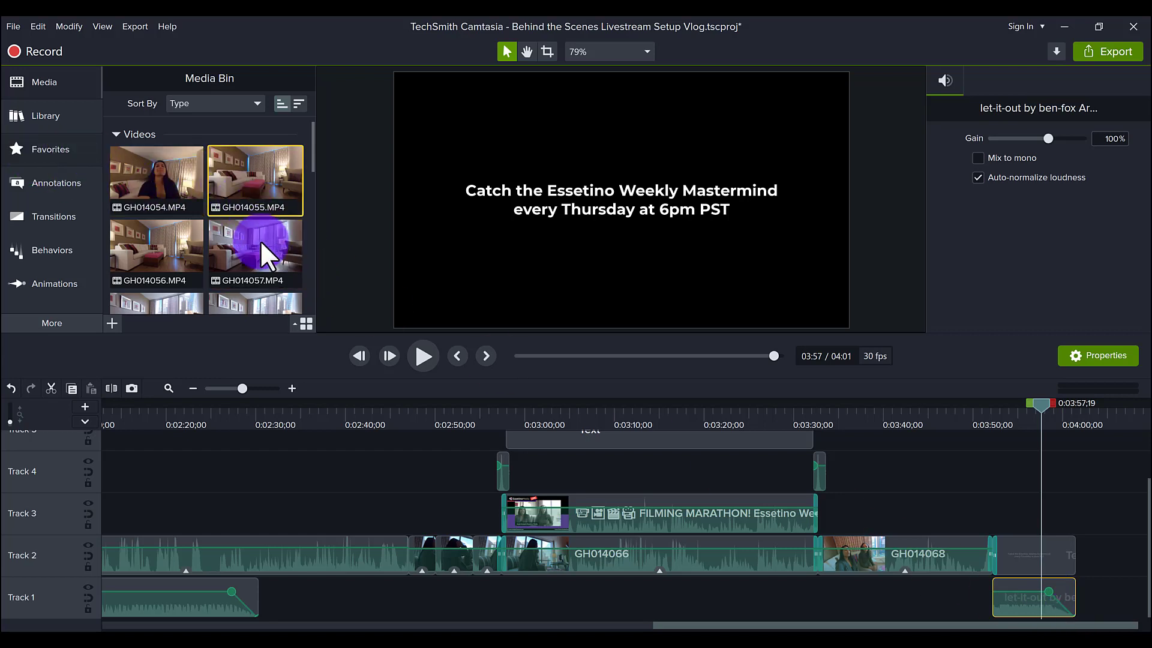
# - Browse the Favorites panel, then scroll the timeline back to 0:00 at the opening GH014054 clip
pyautogui.click(50, 149)
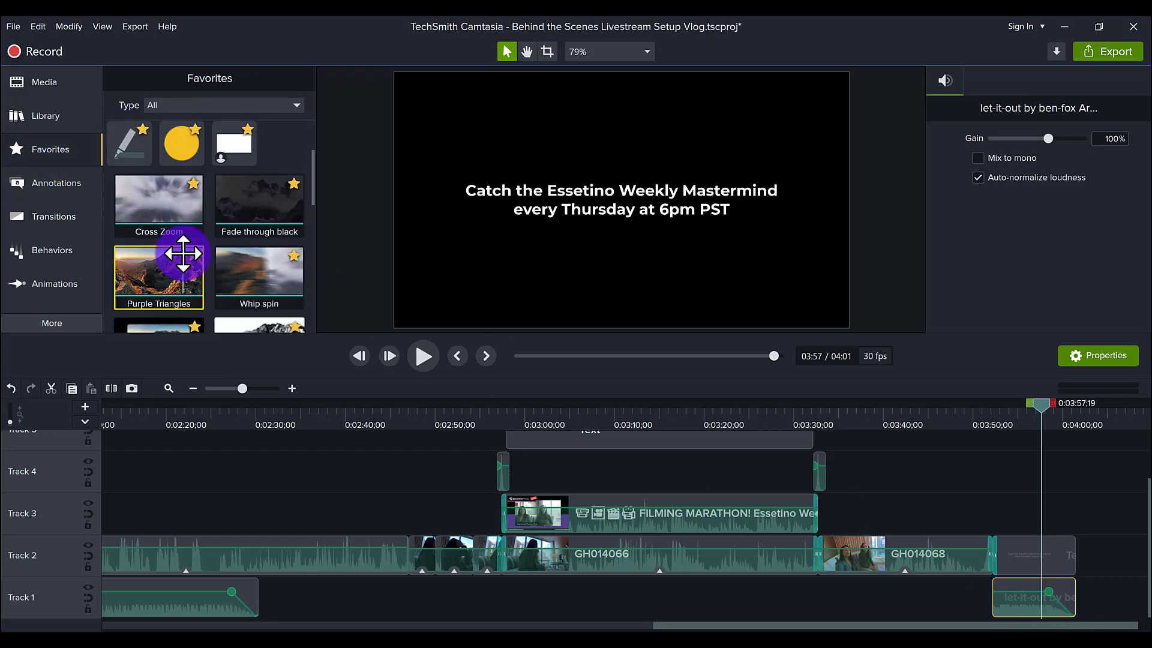
pyautogui.scroll(-3)
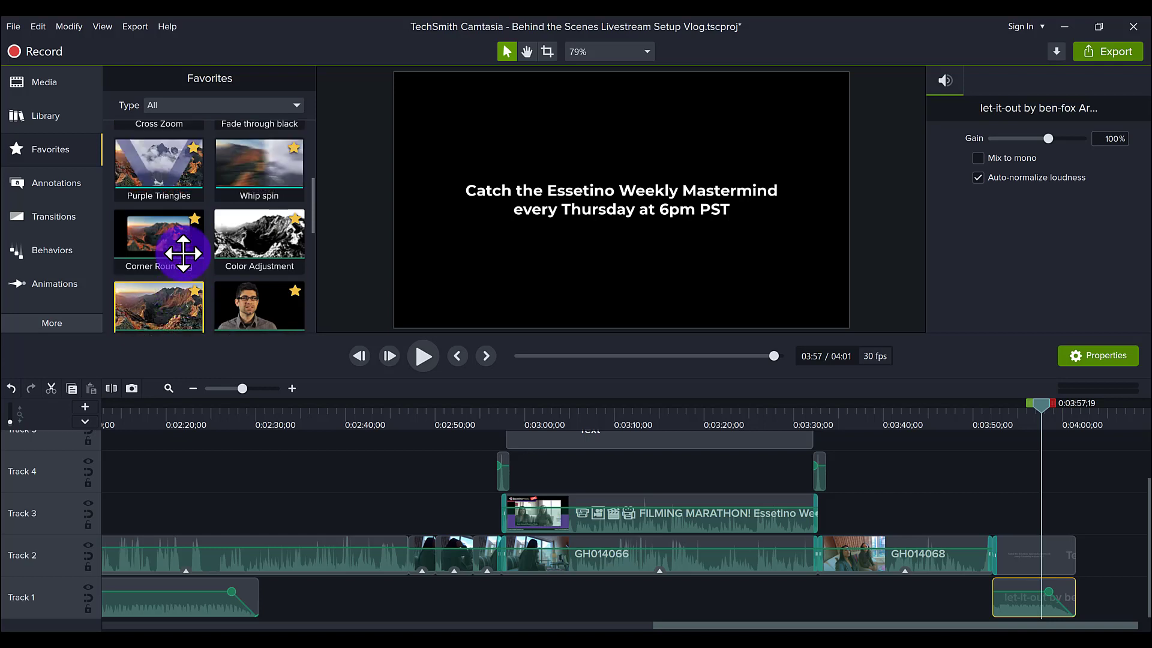
pyautogui.scroll(-3)
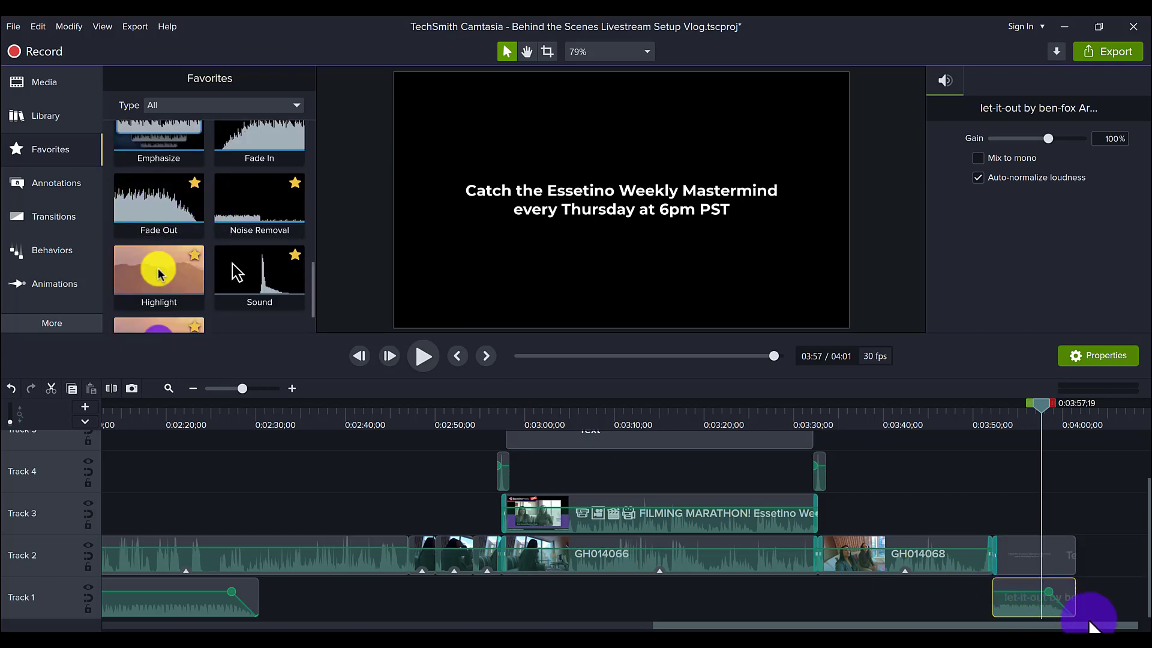
pyautogui.moveTo(1028, 595)
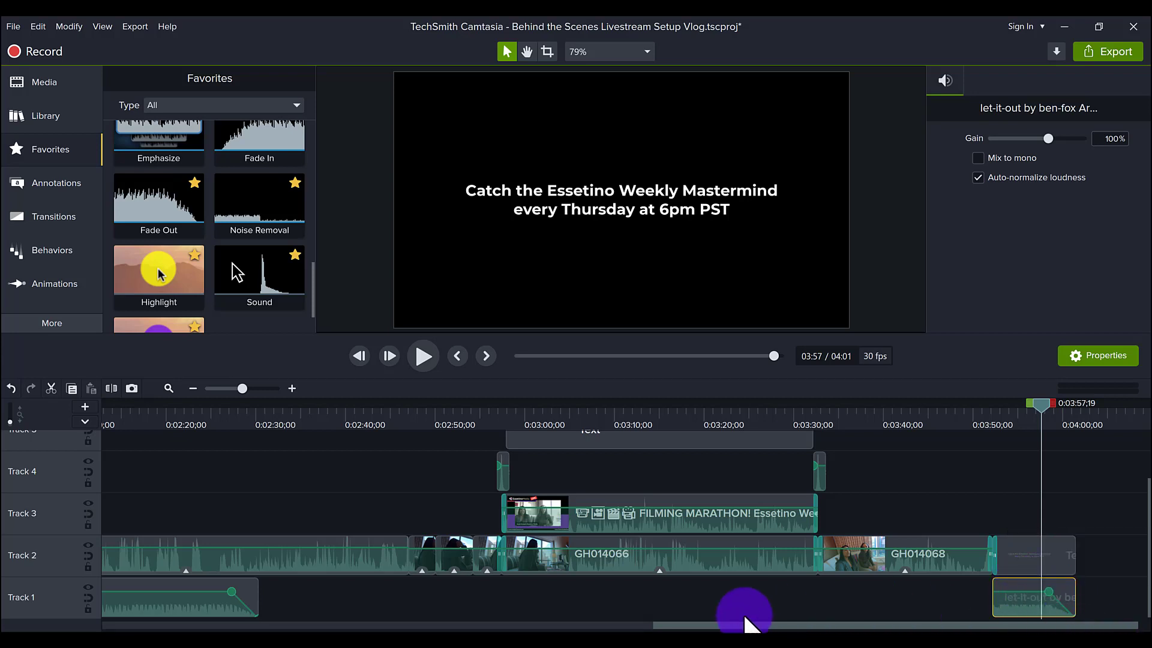
pyautogui.moveTo(261, 613)
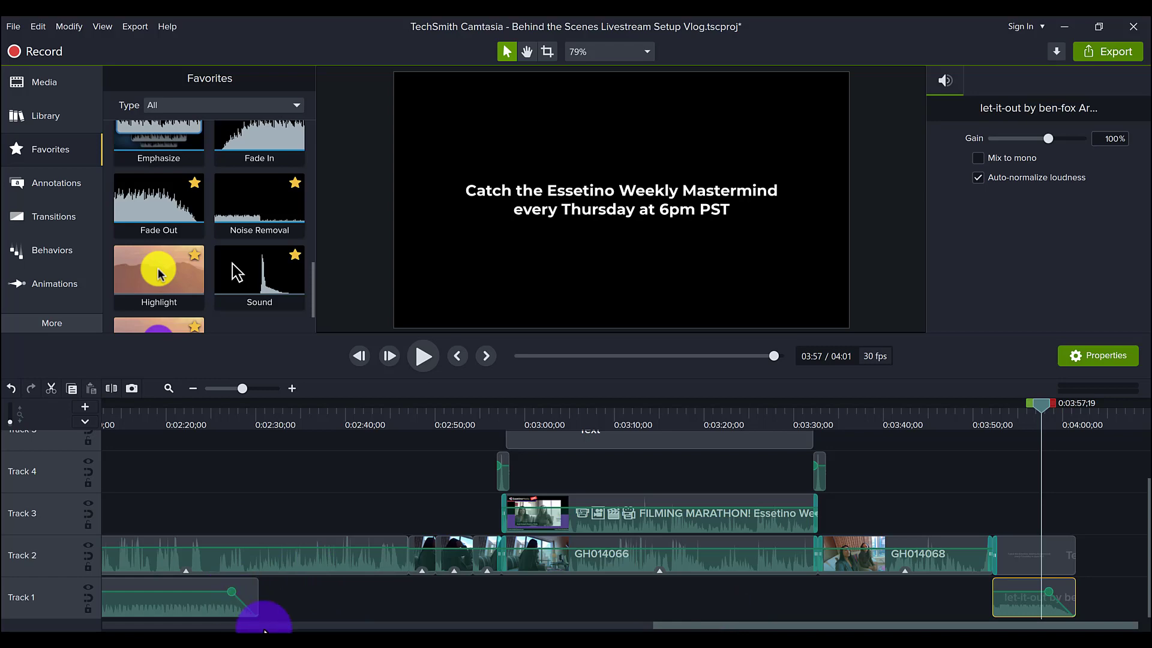
pyautogui.hscroll(-3)
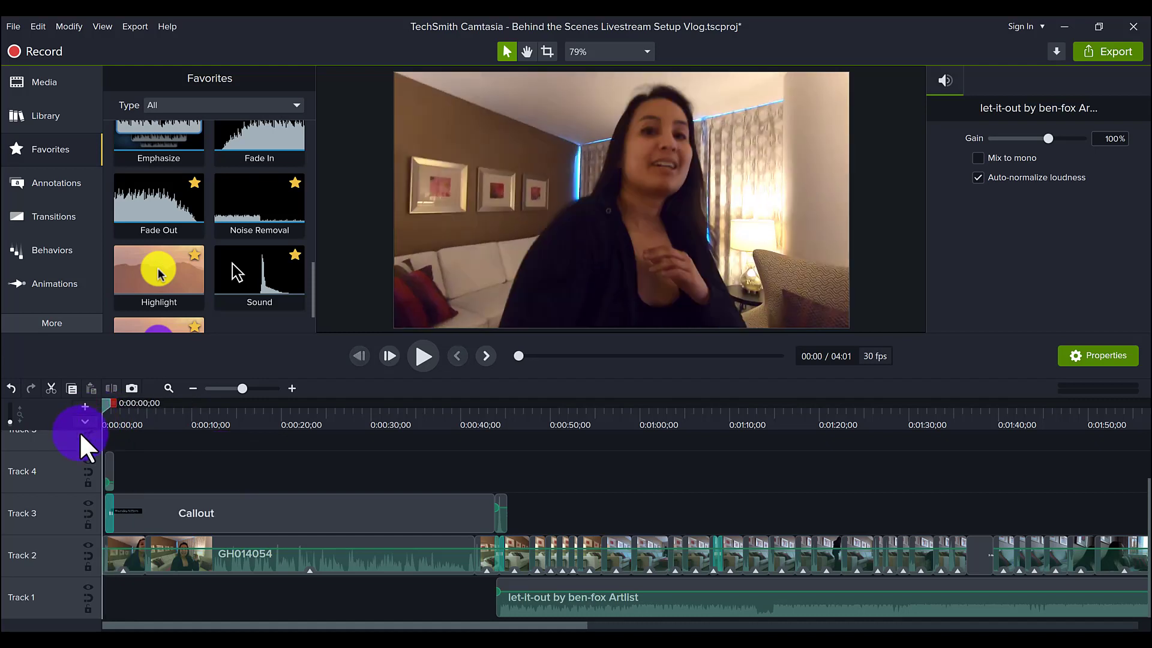
pyautogui.moveTo(238, 488)
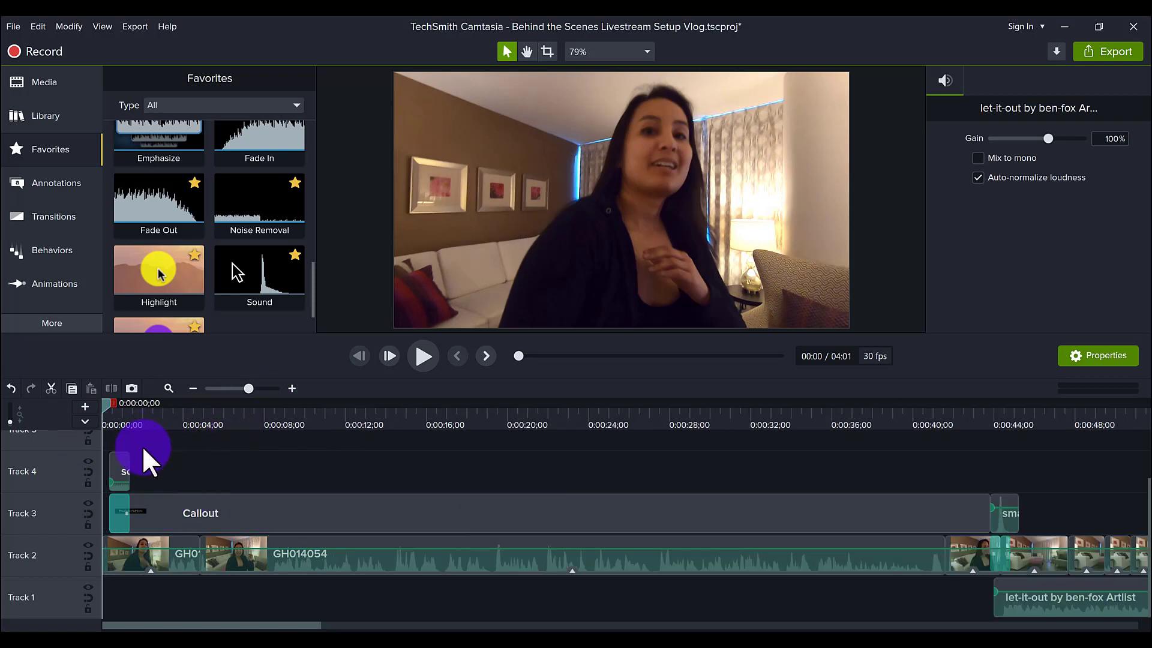
pyautogui.moveTo(163, 485)
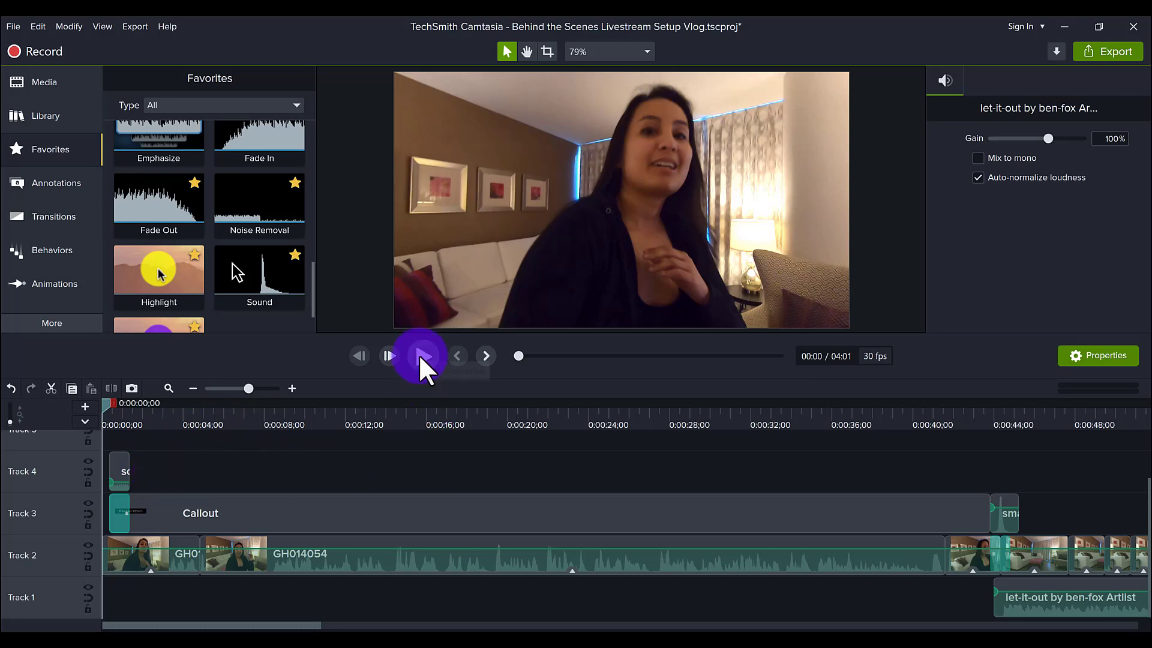
# - Preview the opening with its 'Thursday 5:23pm' callout and scrub back to the glitch at the start
pyautogui.click(421, 355)
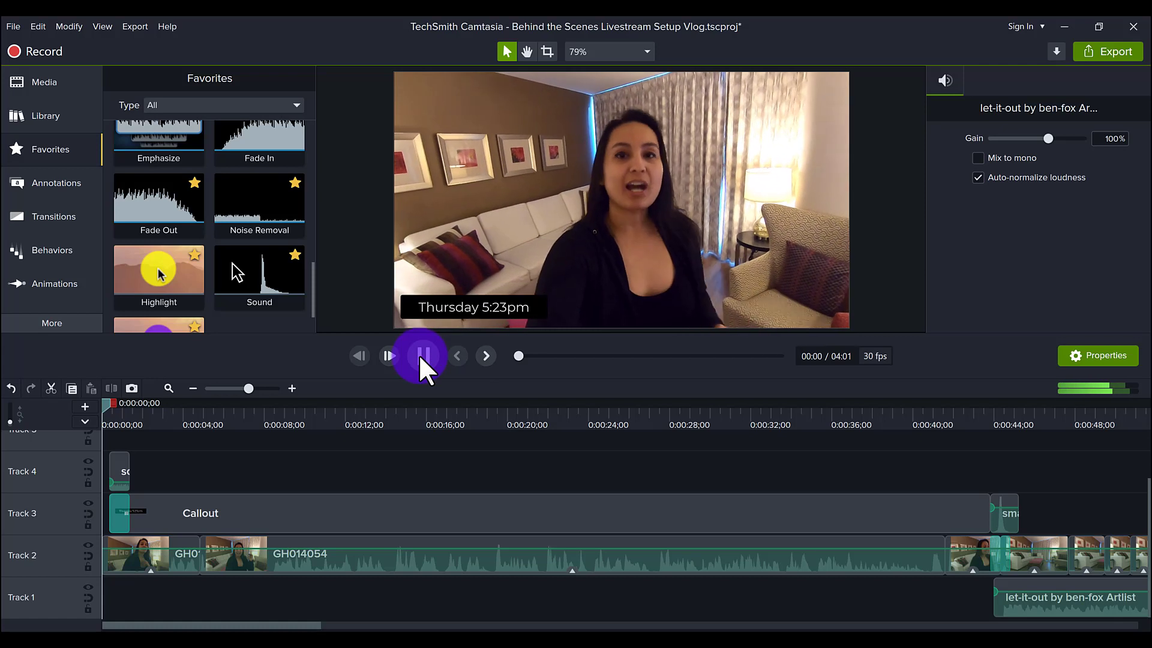
pyautogui.click(422, 355)
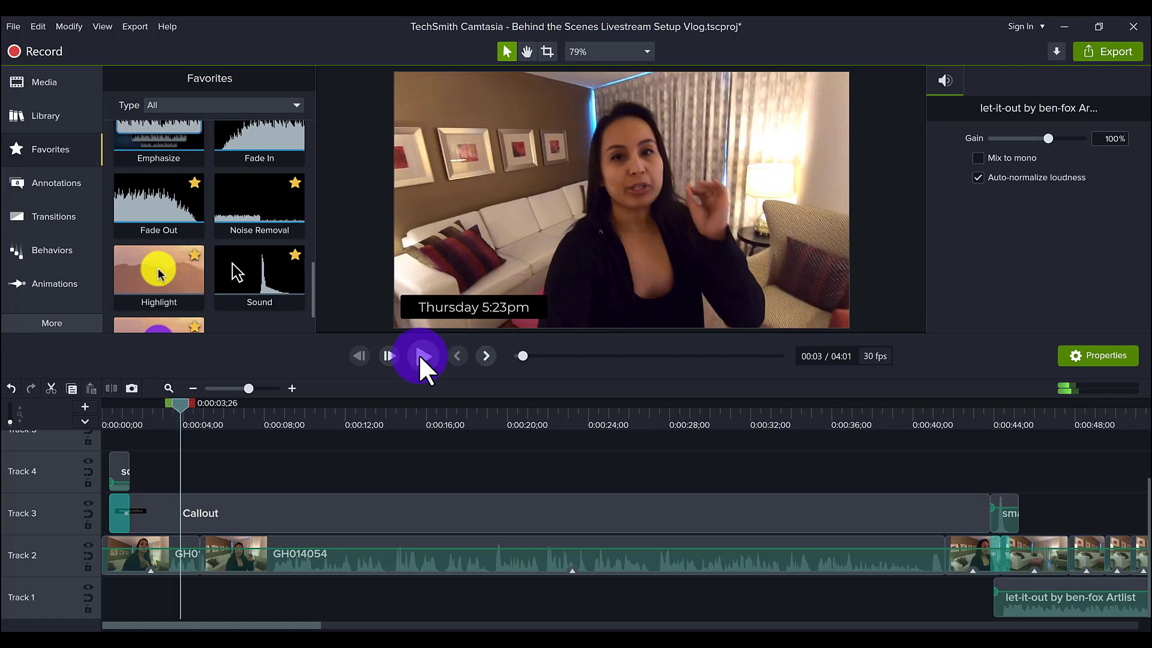
pyautogui.click(422, 355)
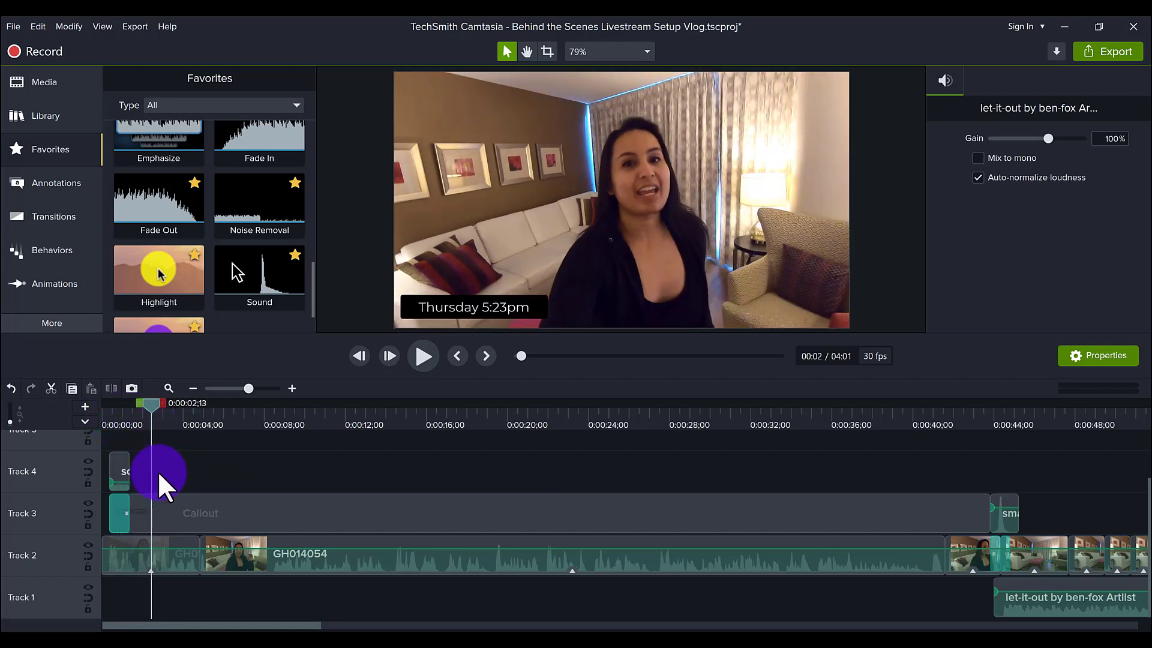
pyautogui.moveTo(155, 515)
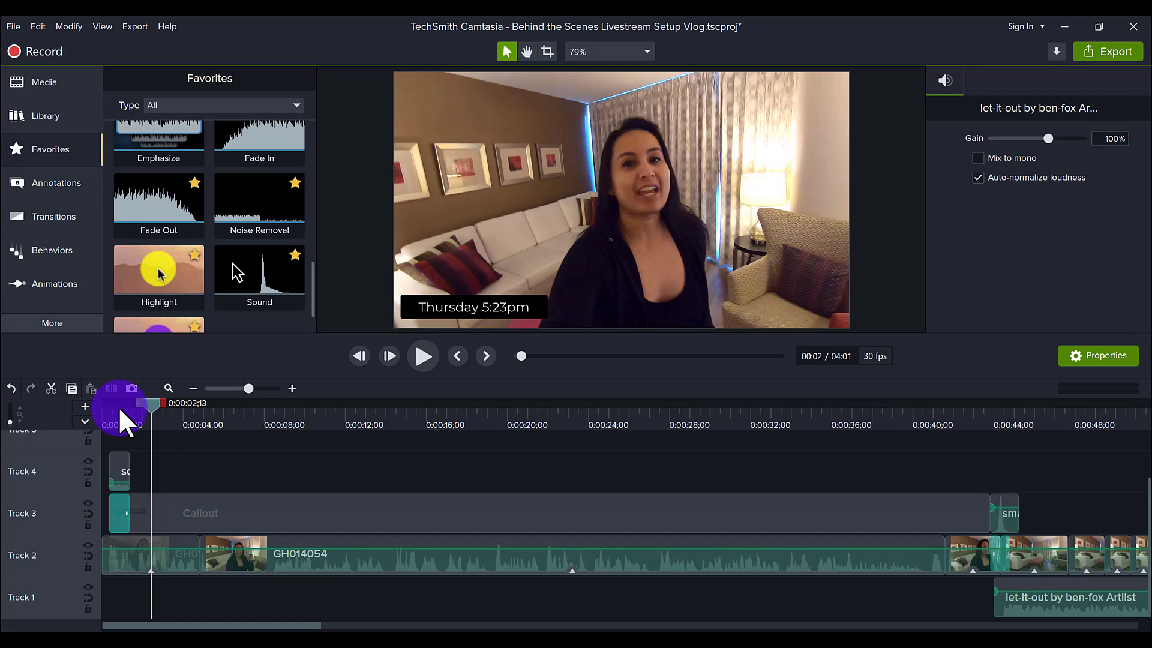
pyautogui.moveTo(151, 404); pyautogui.dragTo(115, 404)
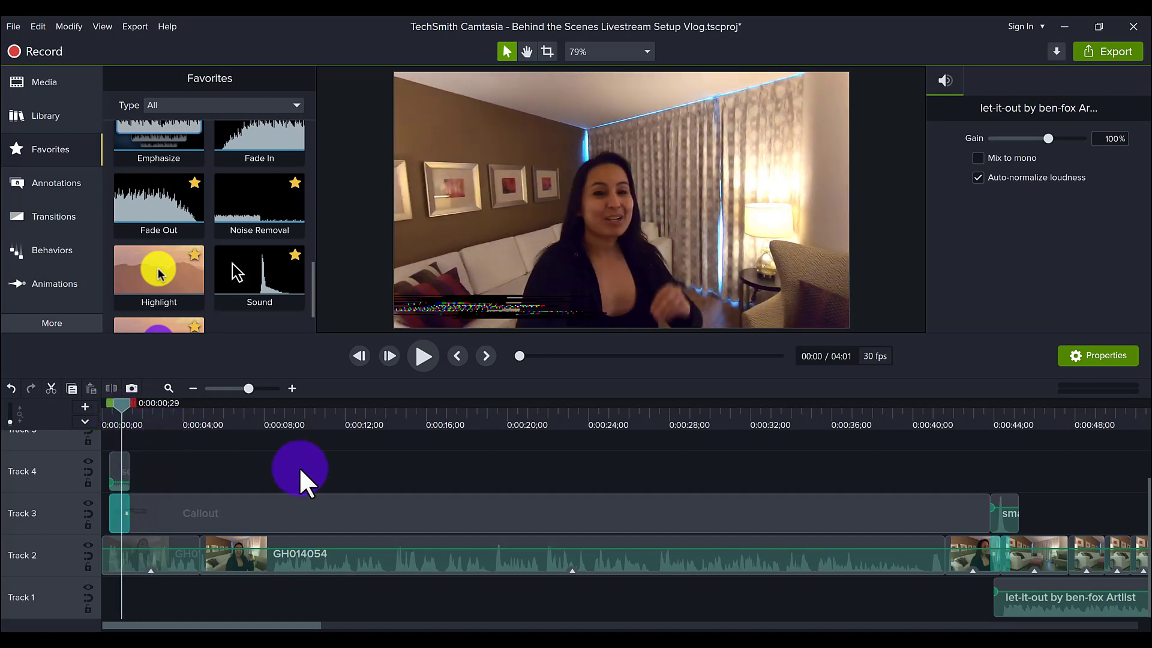
pyautogui.moveTo(121, 470)
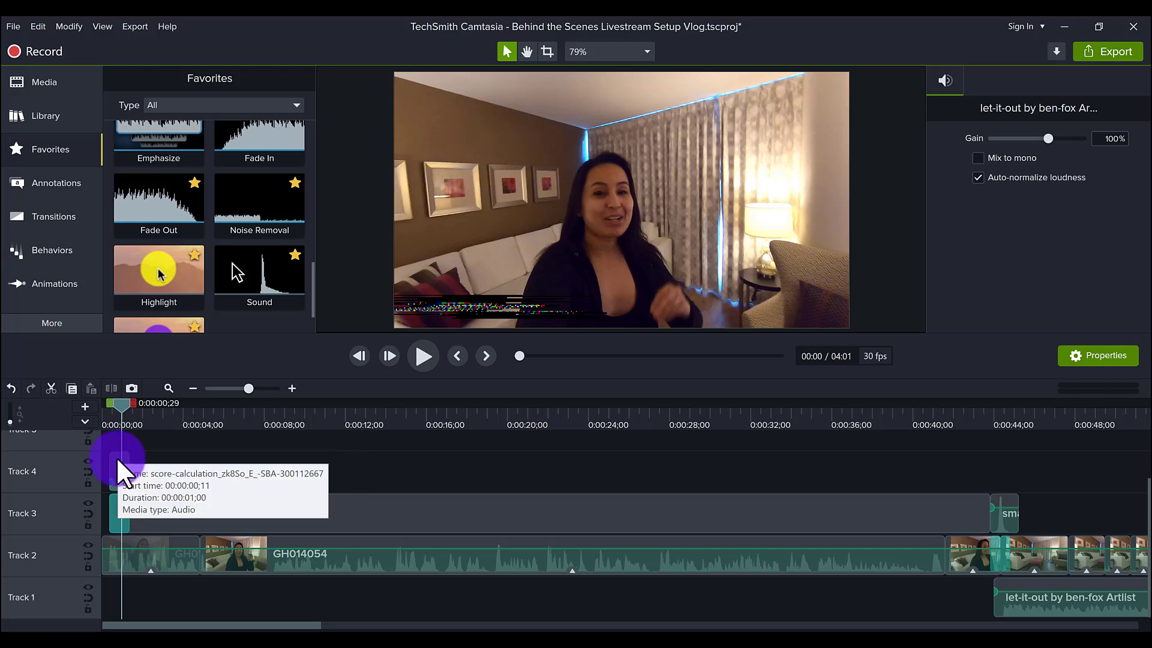
# - Select the Callout clip on Track 3 to show its annotation settings
pyautogui.click(119, 471)
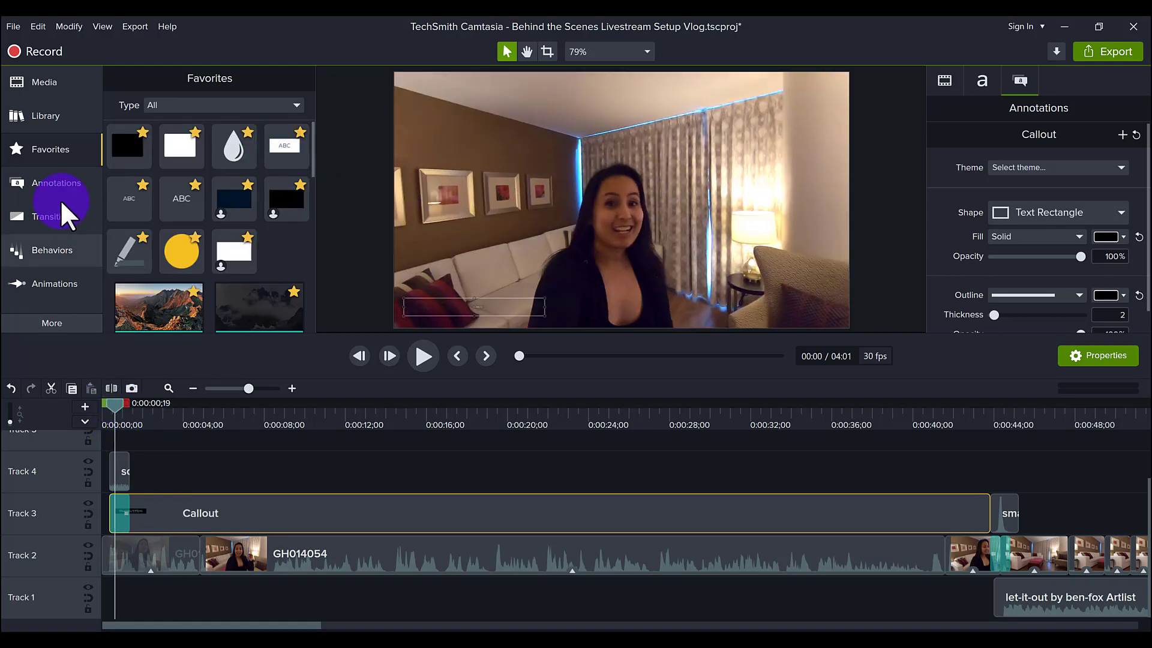
# - Scroll the Transitions panel down to Glitch and scrub the intro sound effect forward to 0:05
pyautogui.click(52, 216)
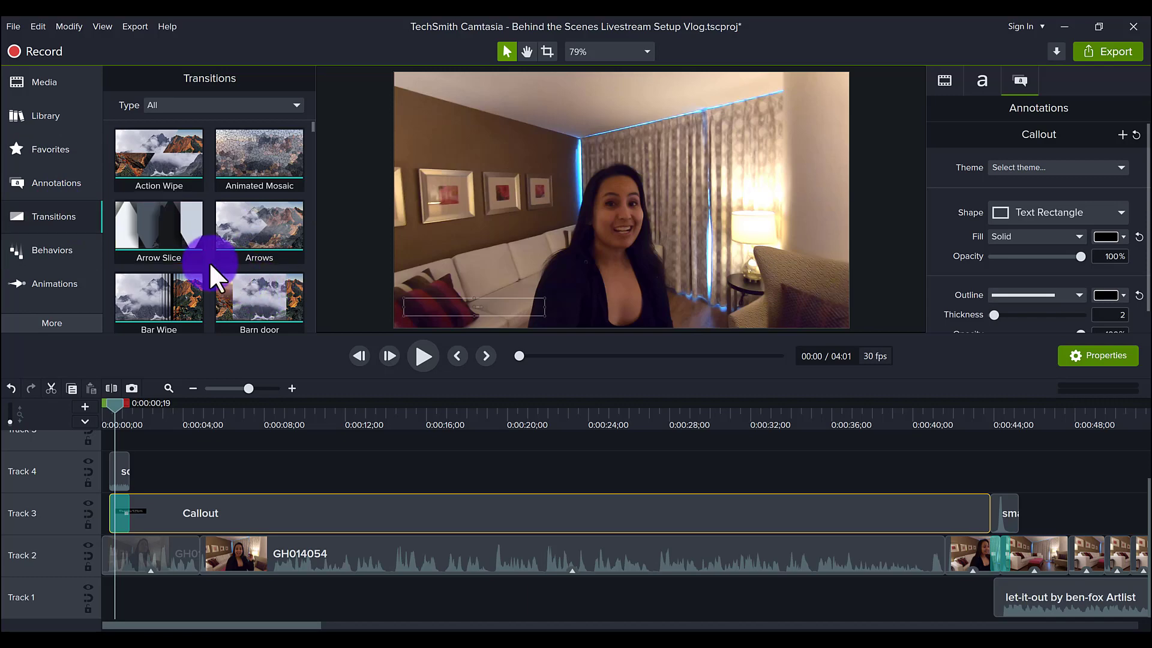
pyautogui.scroll(-3)
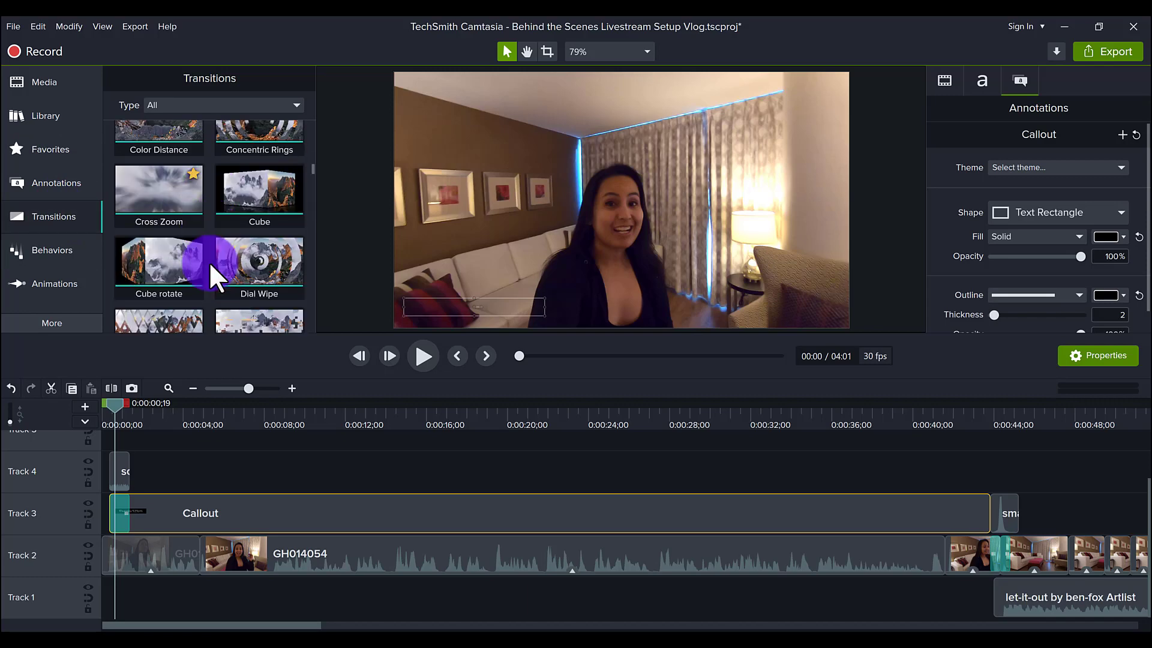
pyautogui.scroll(-3)
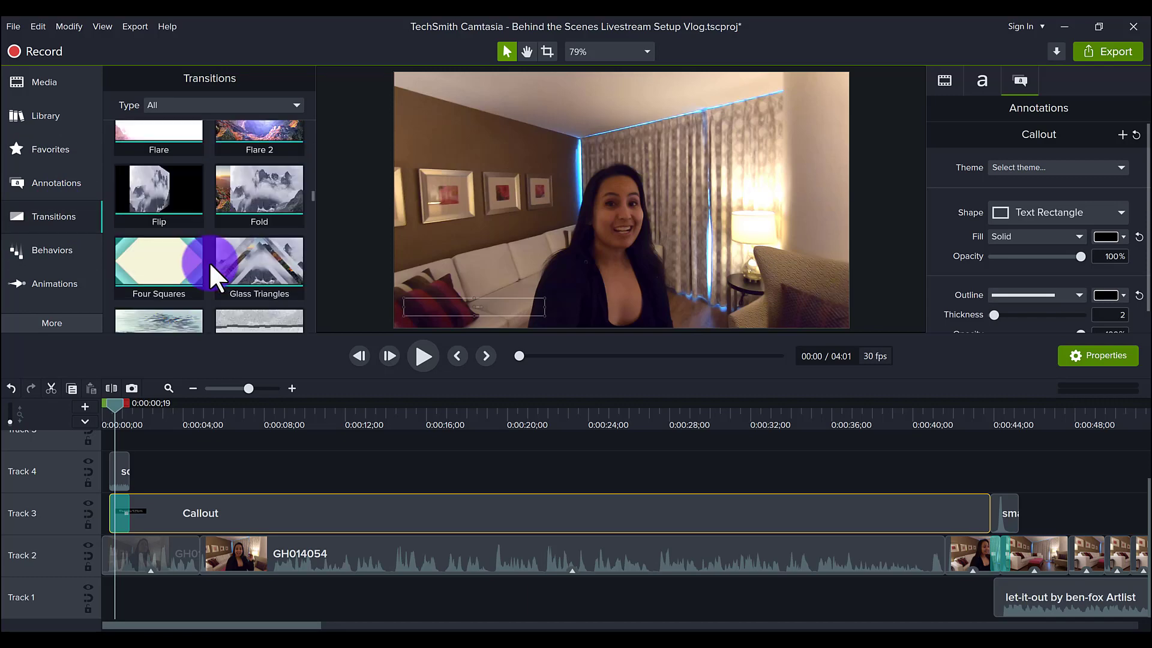
pyautogui.scroll(-3)
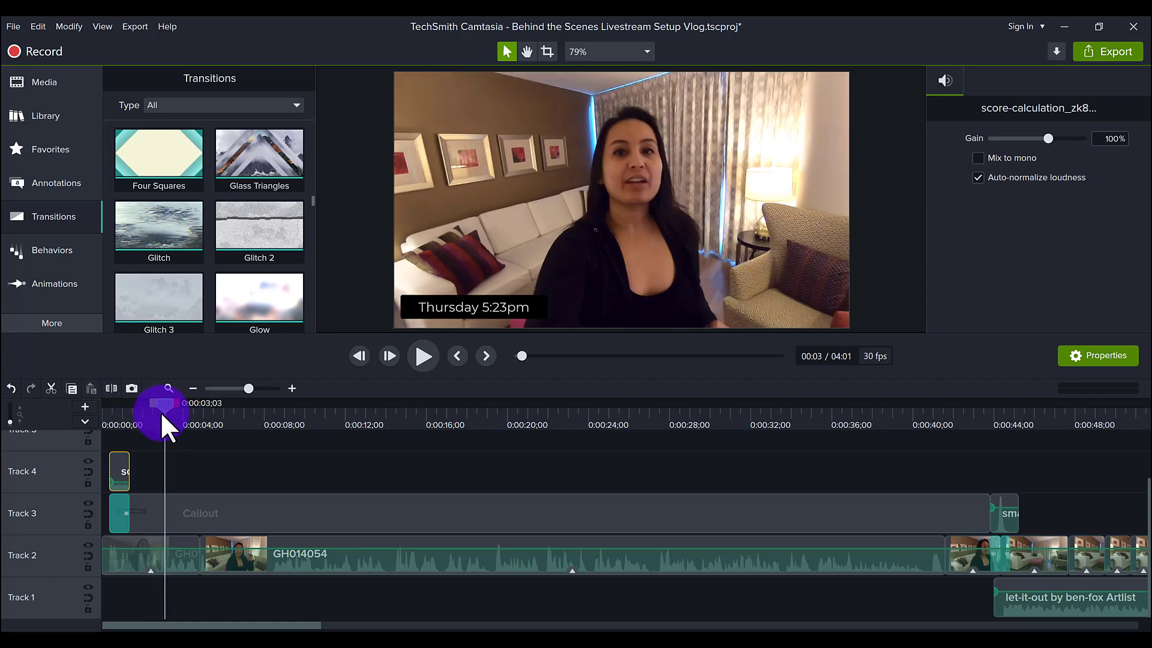
pyautogui.moveTo(165, 411); pyautogui.dragTo(235, 410)
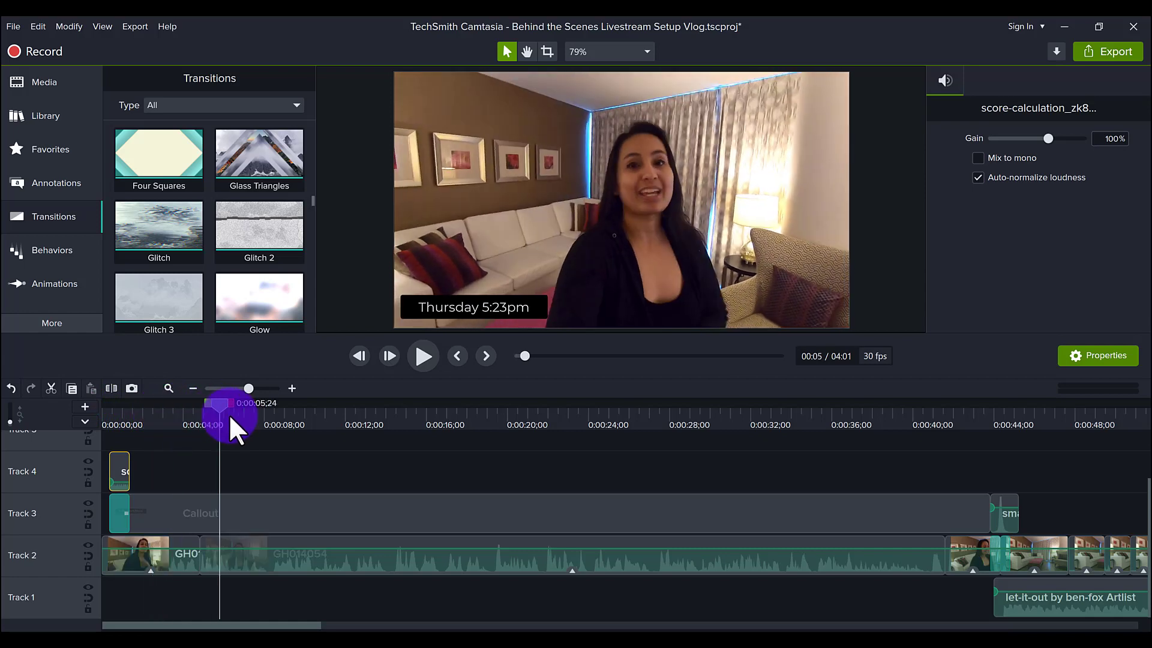